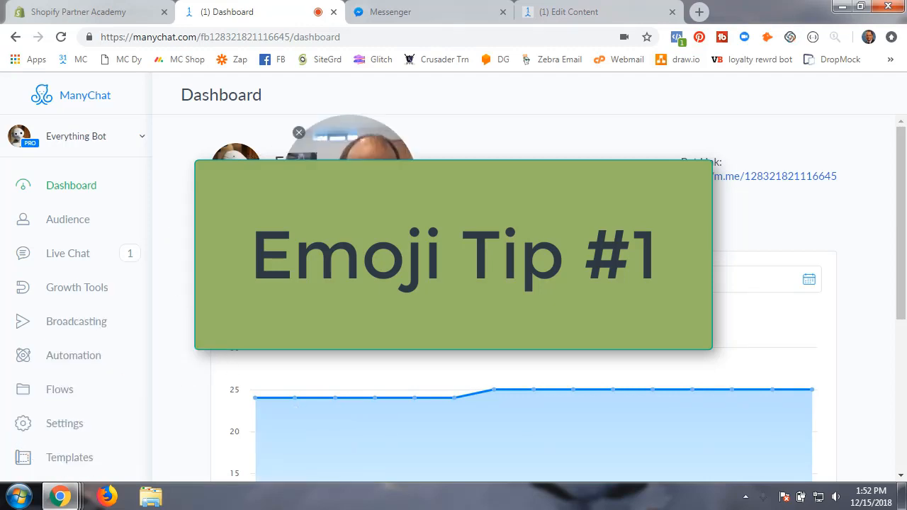
- Create a new flow named 'E - Emoji 2' from the Flows page
click(60, 388)
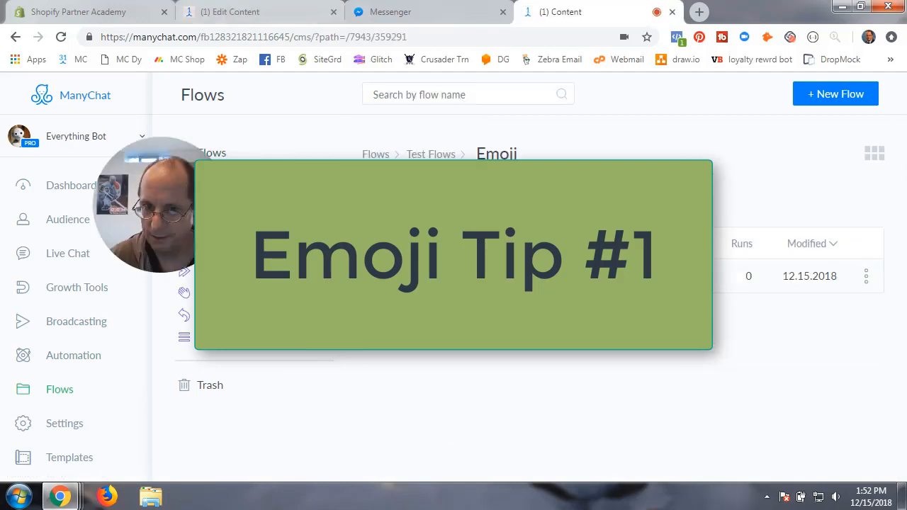
click(835, 94)
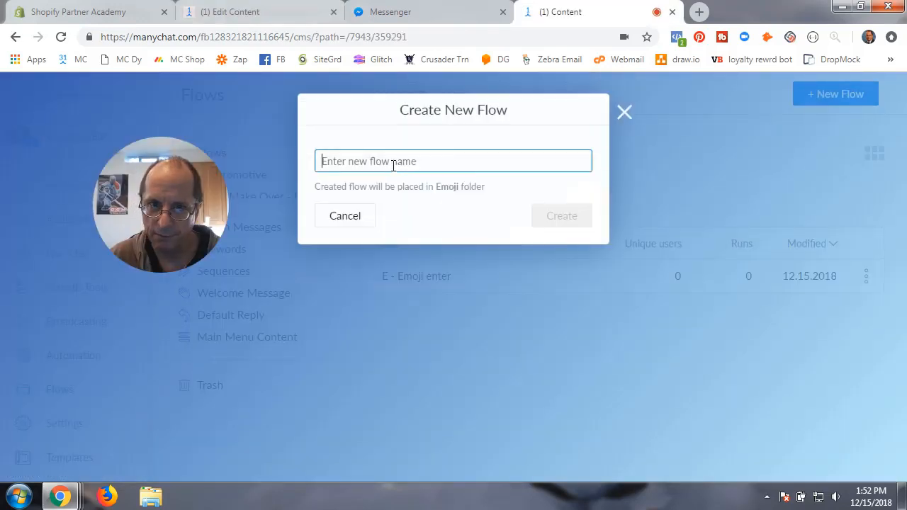
text(E -)
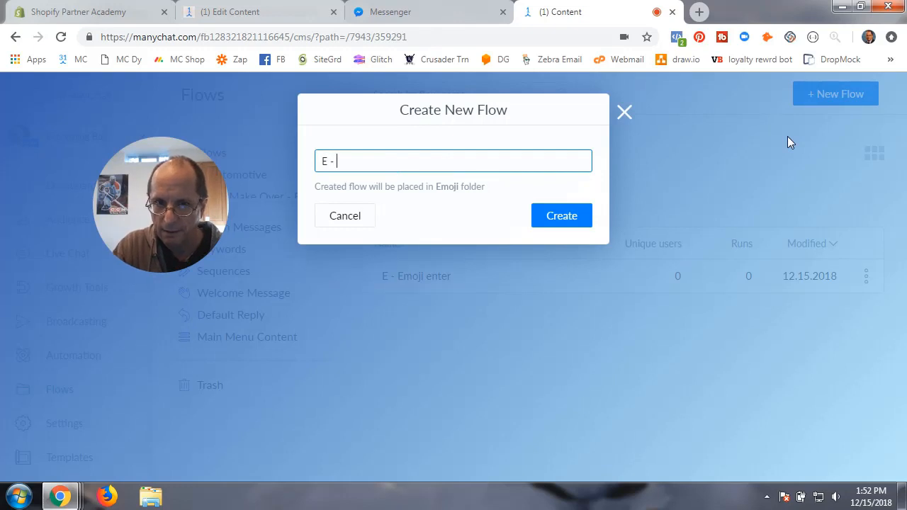
text(Emoji)
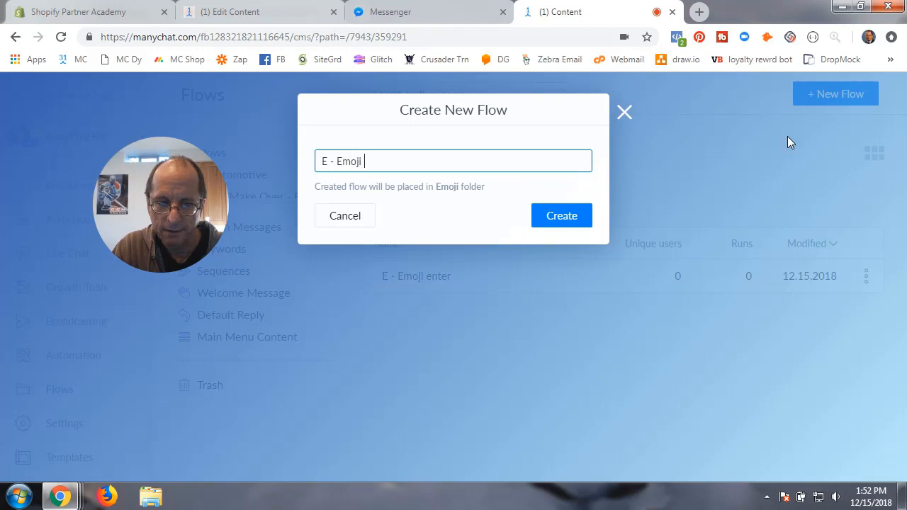
text(2)
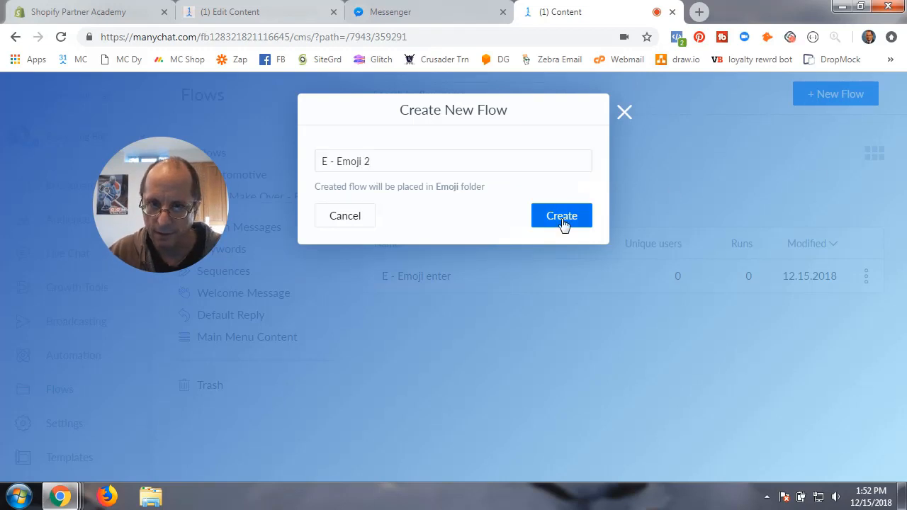
click(561, 216)
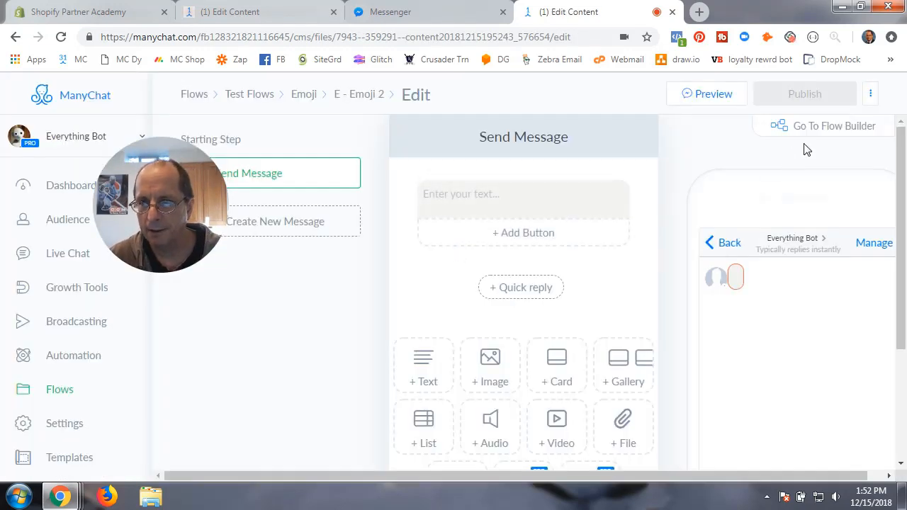
- Add a User Input question to the Starting Step message and show its Edit User Input settings
click(833, 124)
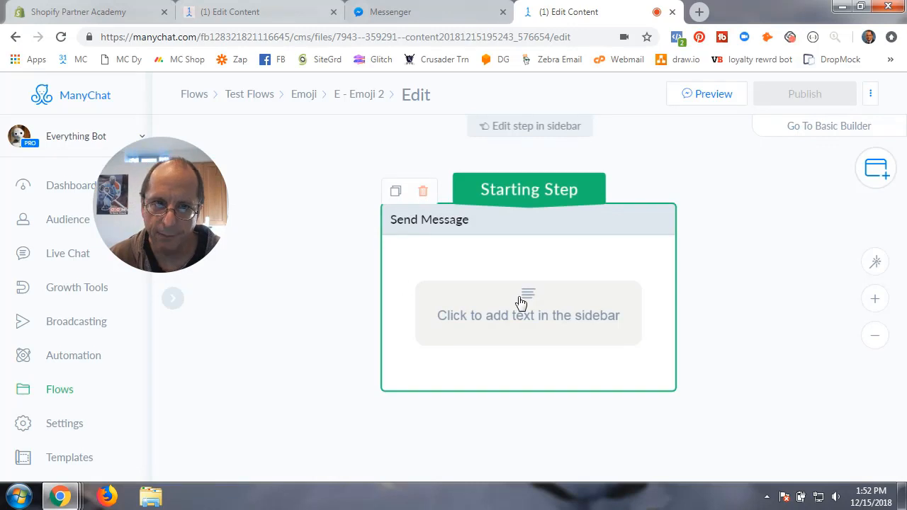
click(527, 314)
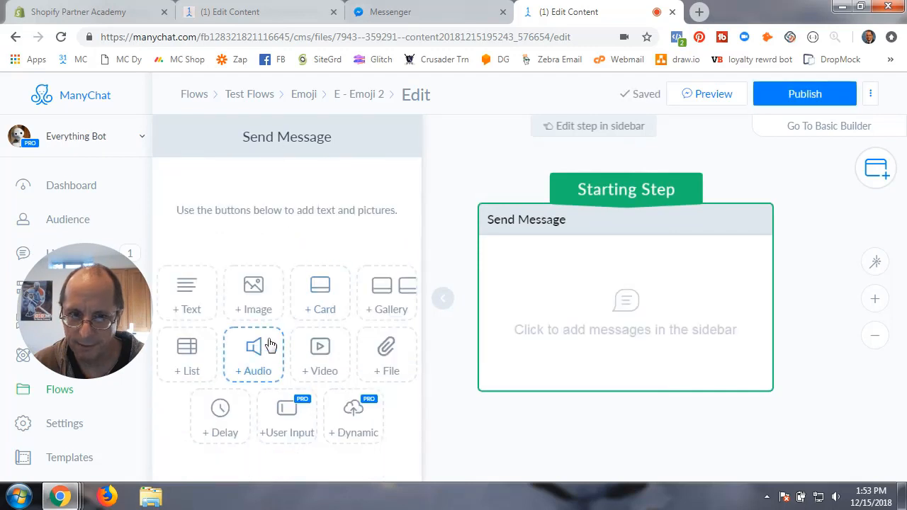
click(286, 417)
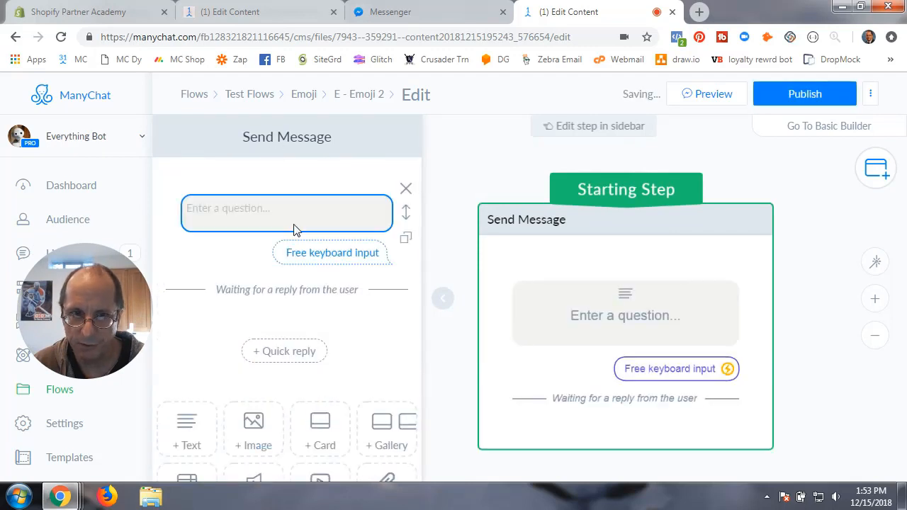
click(286, 213)
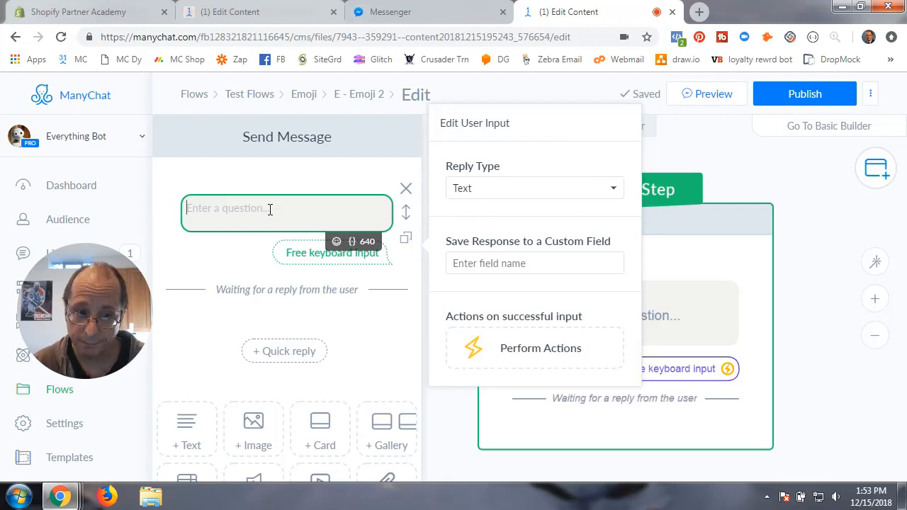
mouse_move(335, 207)
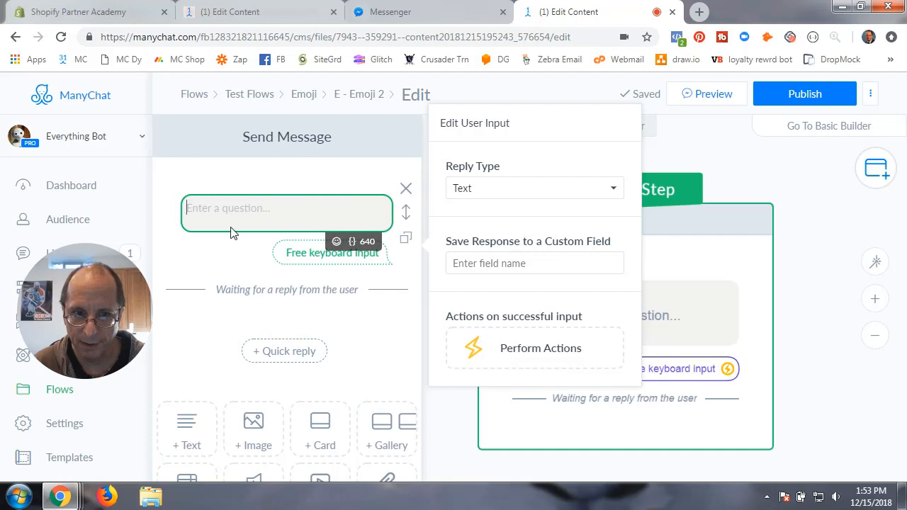
mouse_move(319, 394)
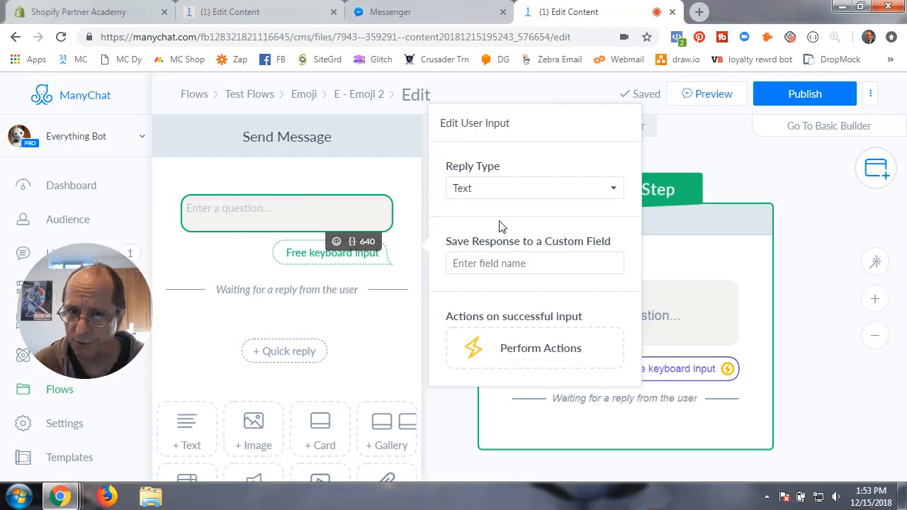
- Make the reply Multiple Choice with no Skip button and free text also allowed
click(533, 187)
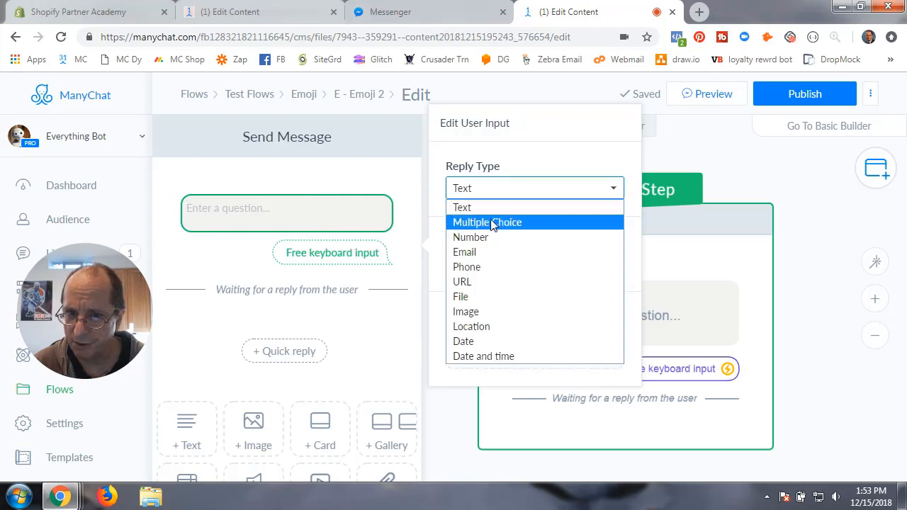
click(488, 221)
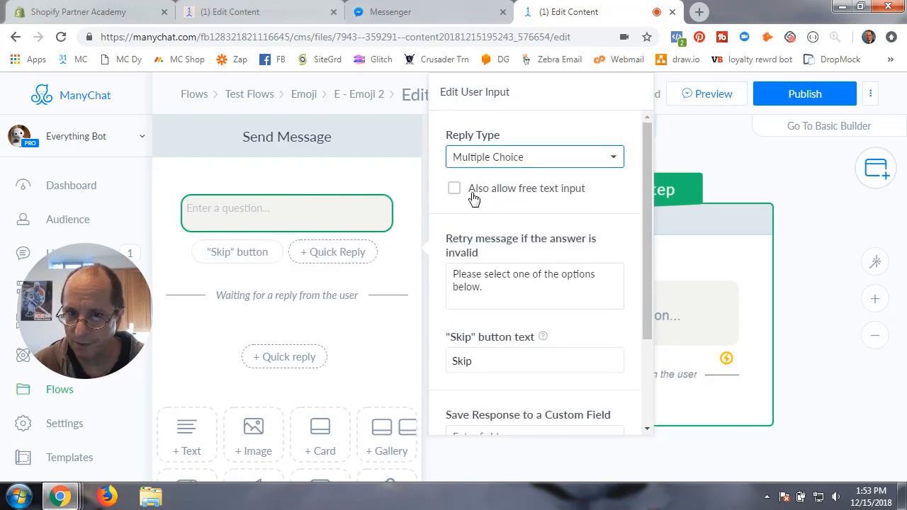
click(534, 361)
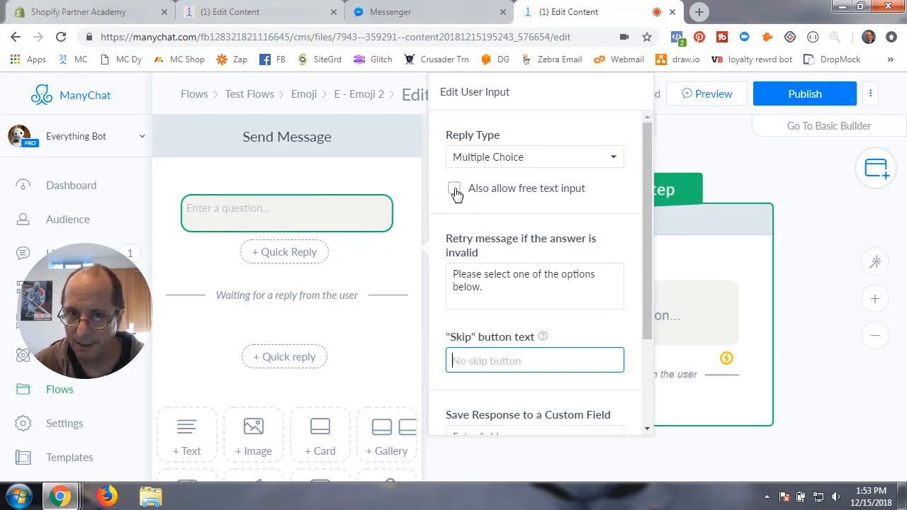
click(454, 190)
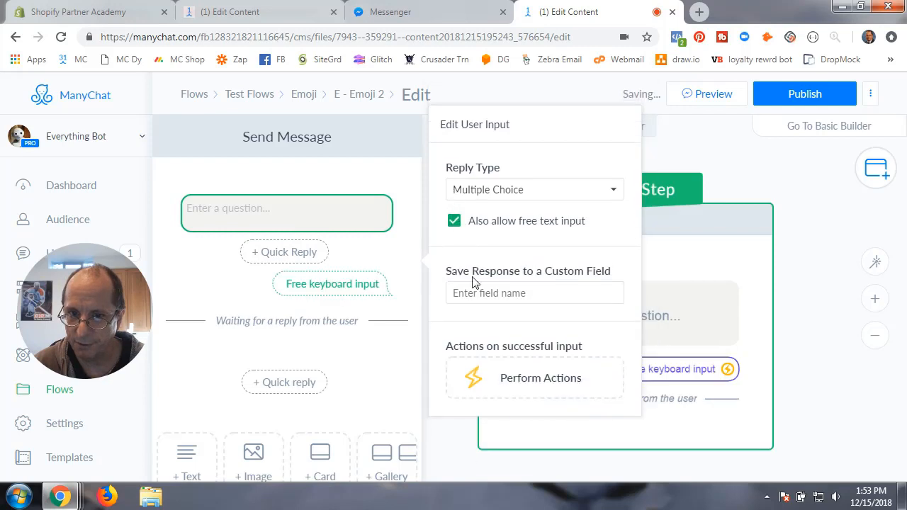
- Save the answer to the E_Emoji custom field, cancelling creation of a new E_Emoji2 field
click(534, 292)
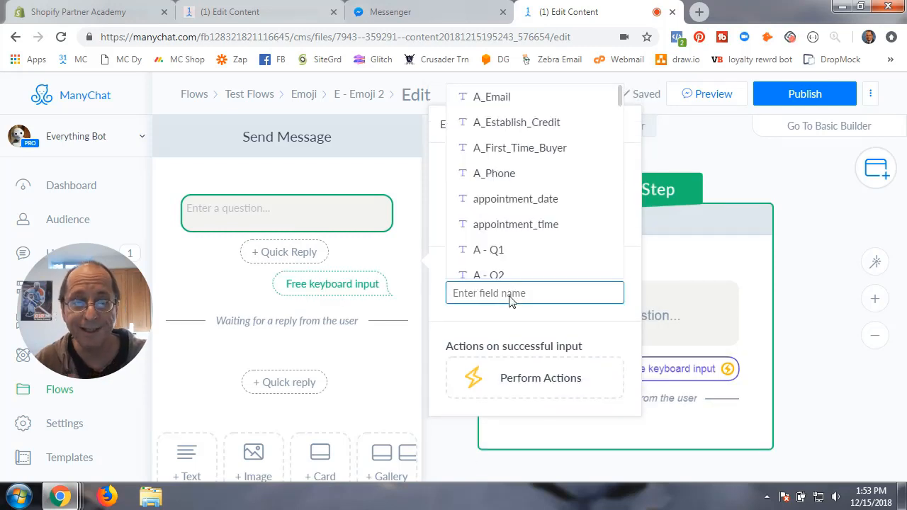
text(E)
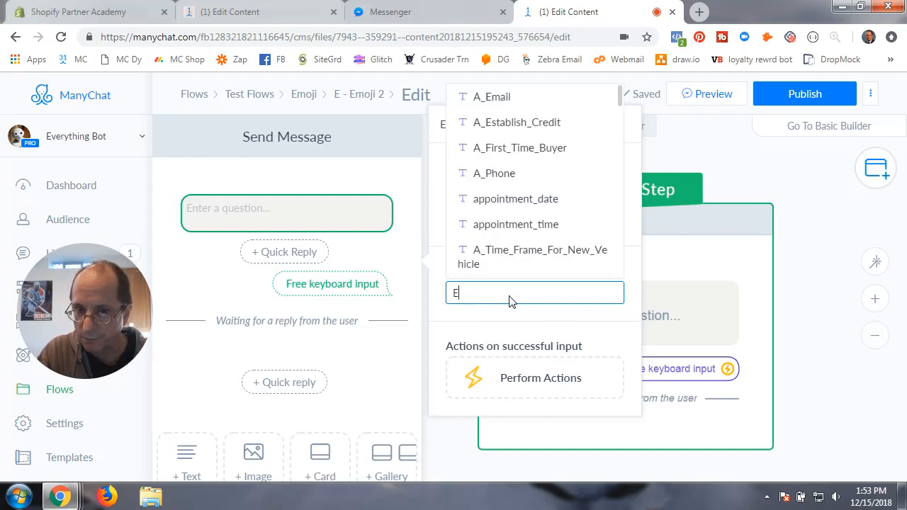
text(_E)
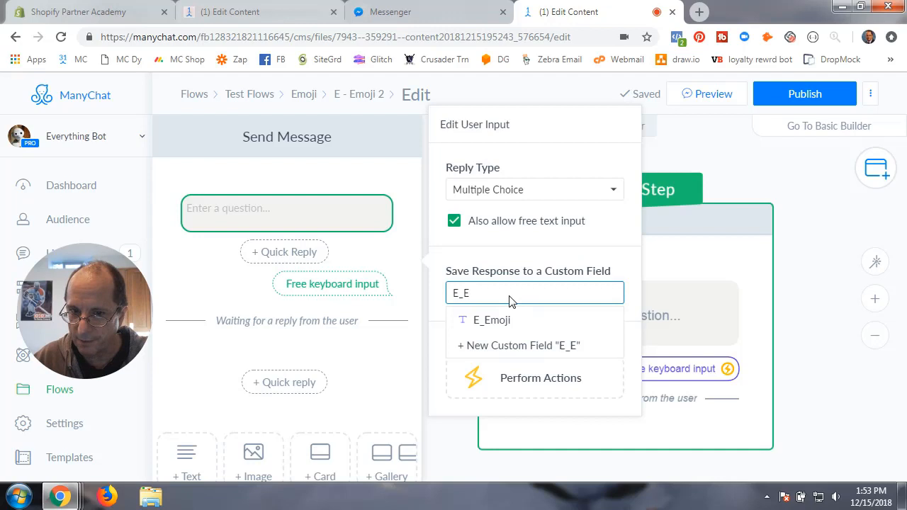
click(490, 321)
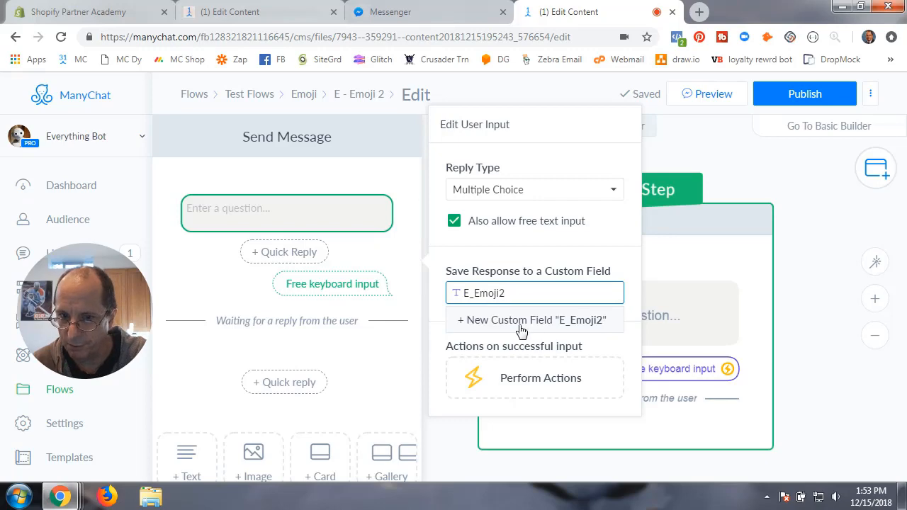
click(530, 320)
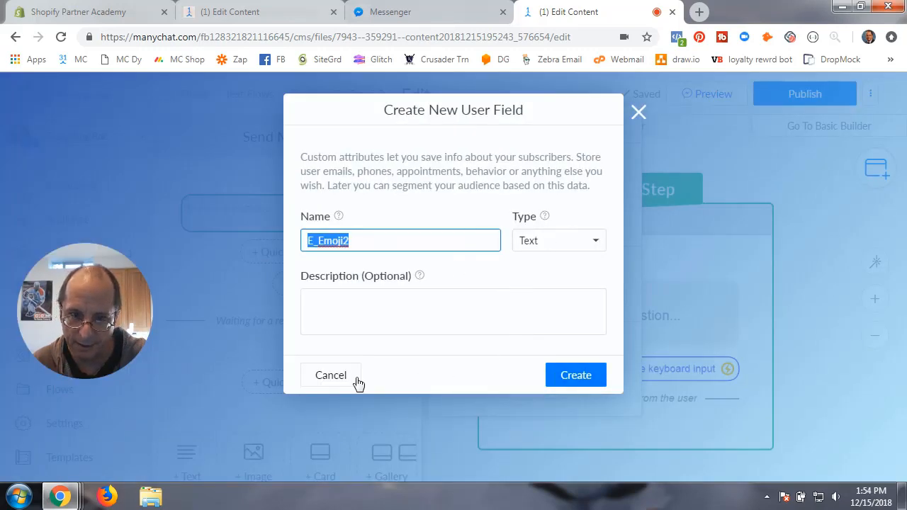
click(330, 374)
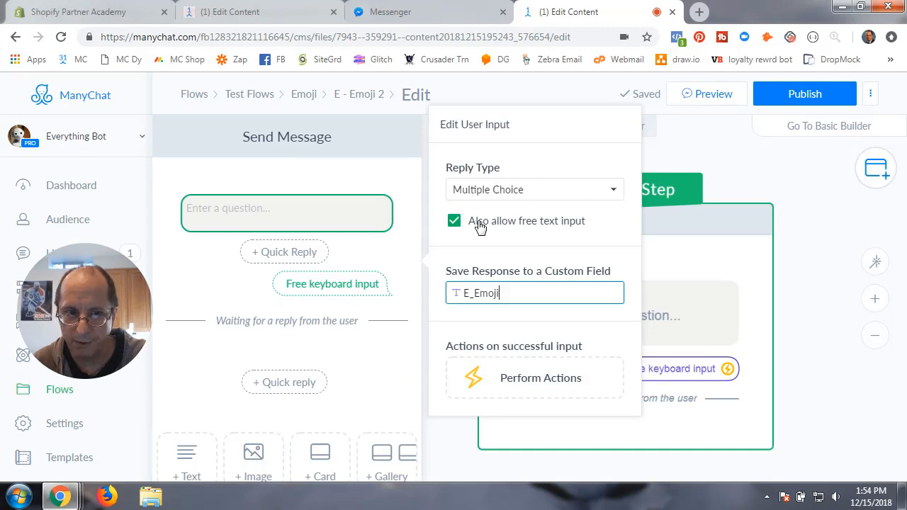
mouse_move(588, 228)
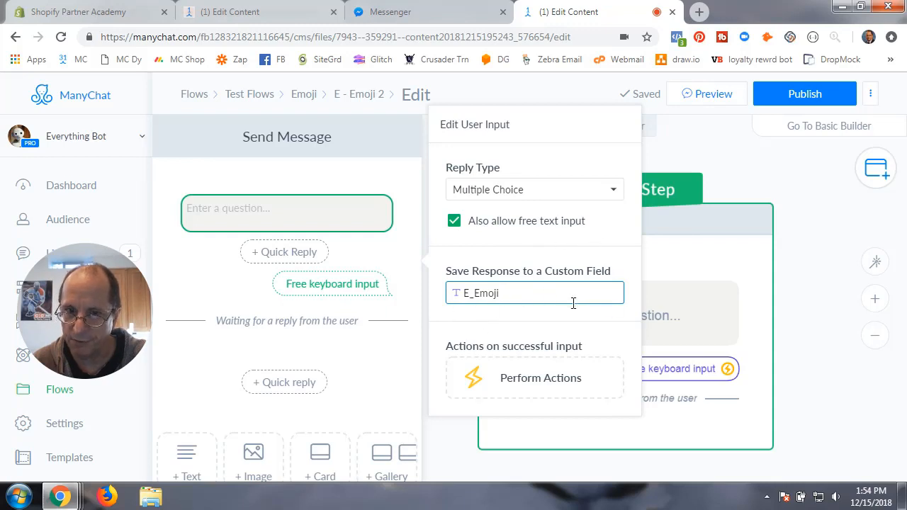
- Copy the first-name greeting with Happy, Sad and Mad emoji from E - Emoji enter into the question
click(286, 206)
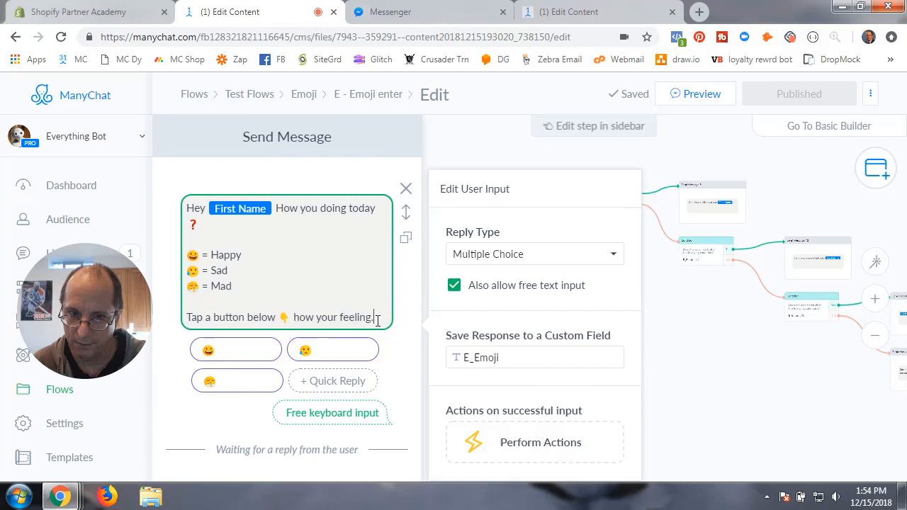
click(405, 189)
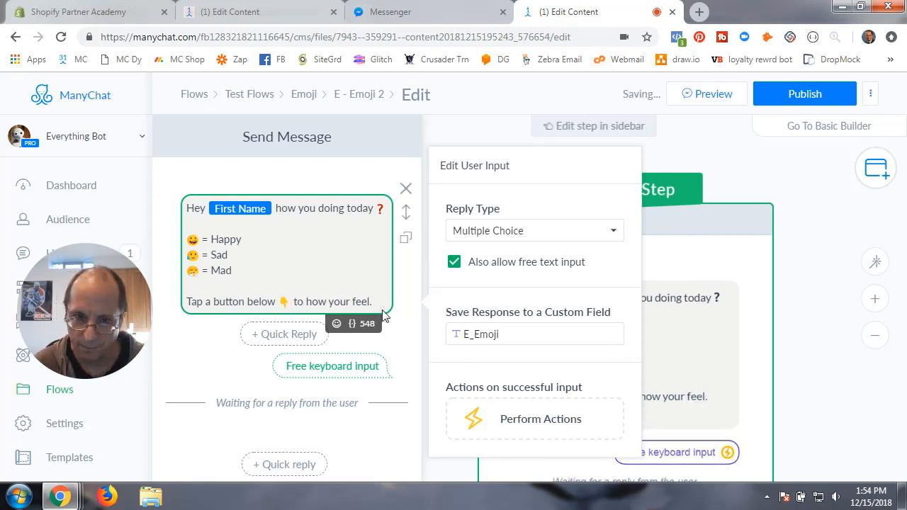
mouse_move(247, 355)
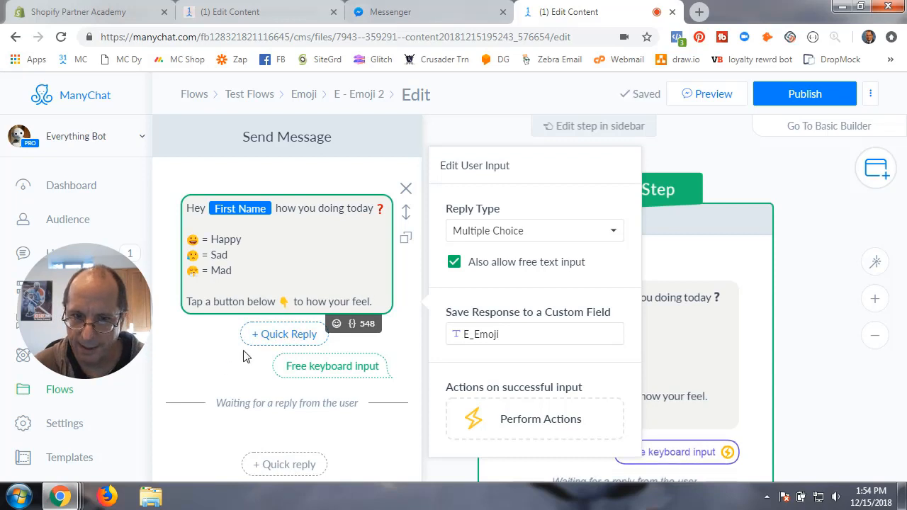
- Add a quick reply labelled with the grinning happy face emoji, then start another
click(284, 334)
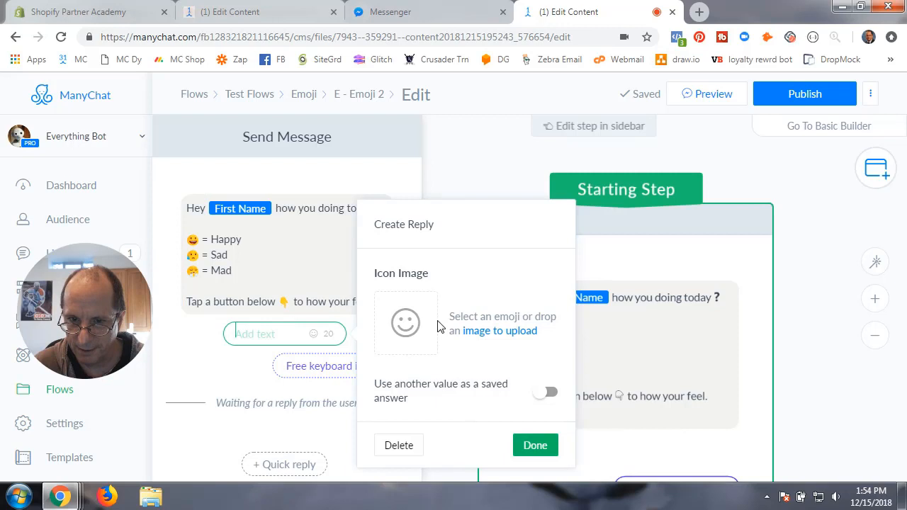
click(405, 323)
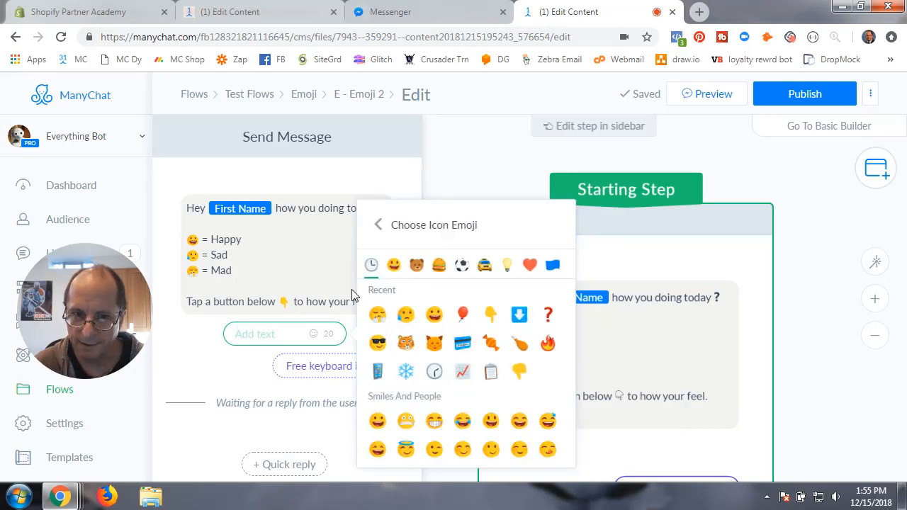
click(377, 224)
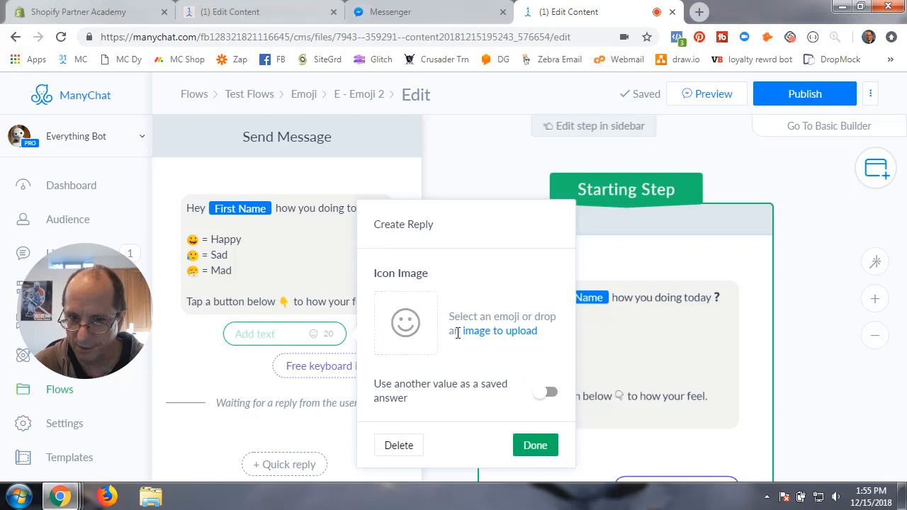
mouse_move(405, 323)
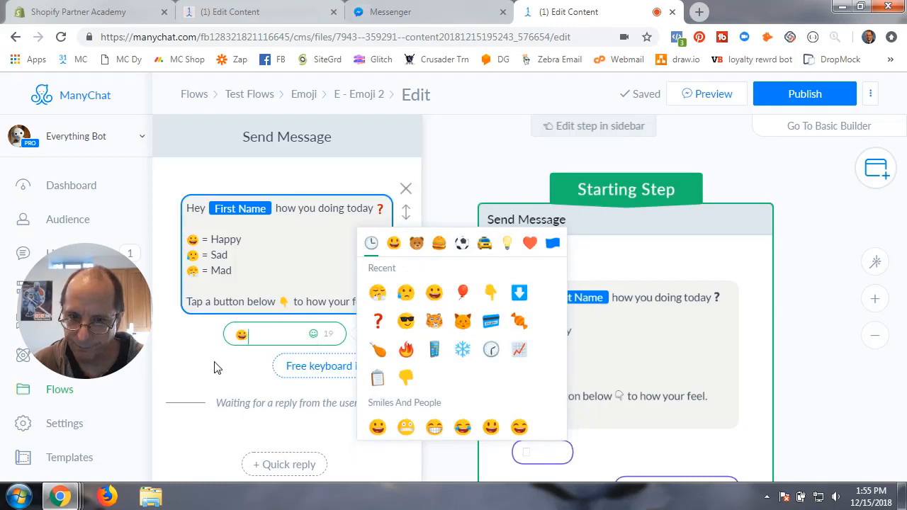
click(333, 335)
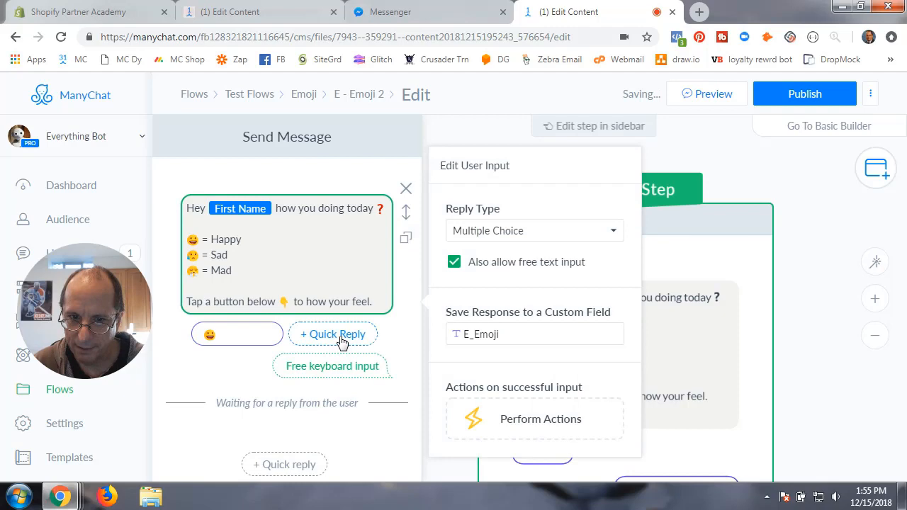
click(333, 334)
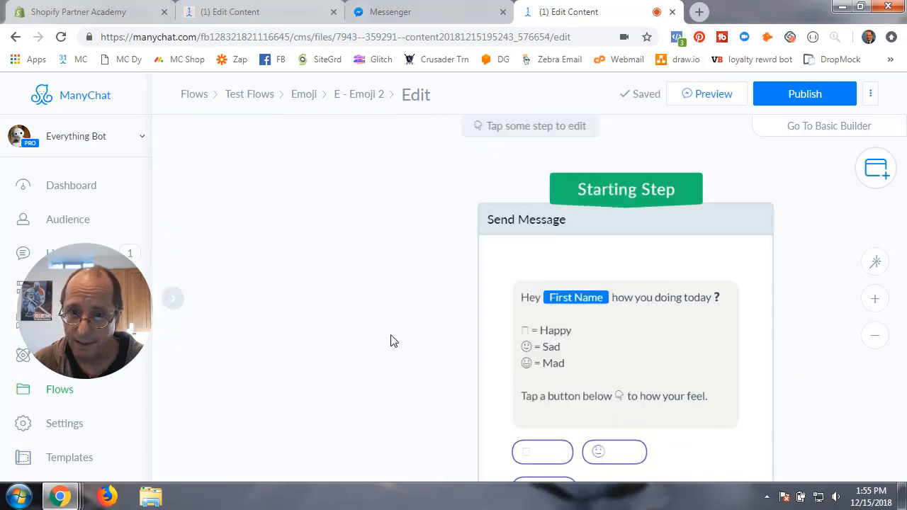
- Scroll down the quick-reply list while setting the sad and mad emoji labels
scroll(down, 3)
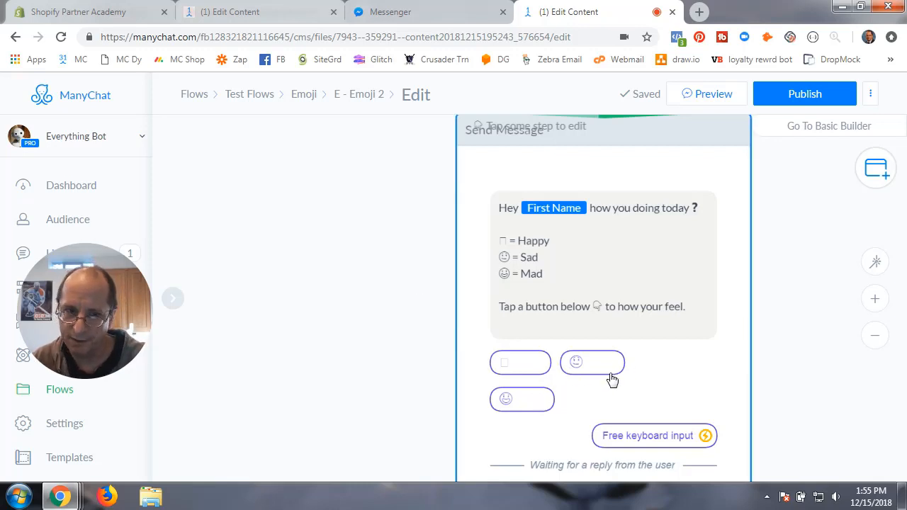
mouse_move(567, 374)
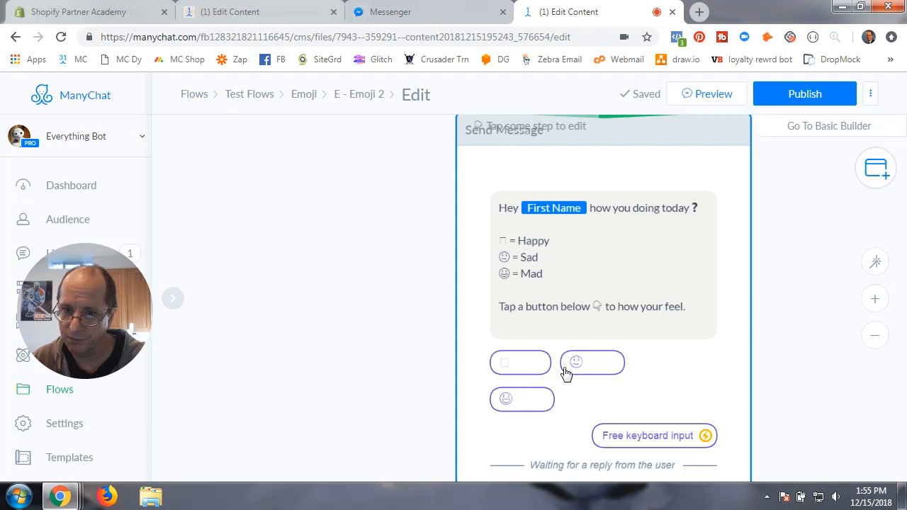
mouse_move(521, 286)
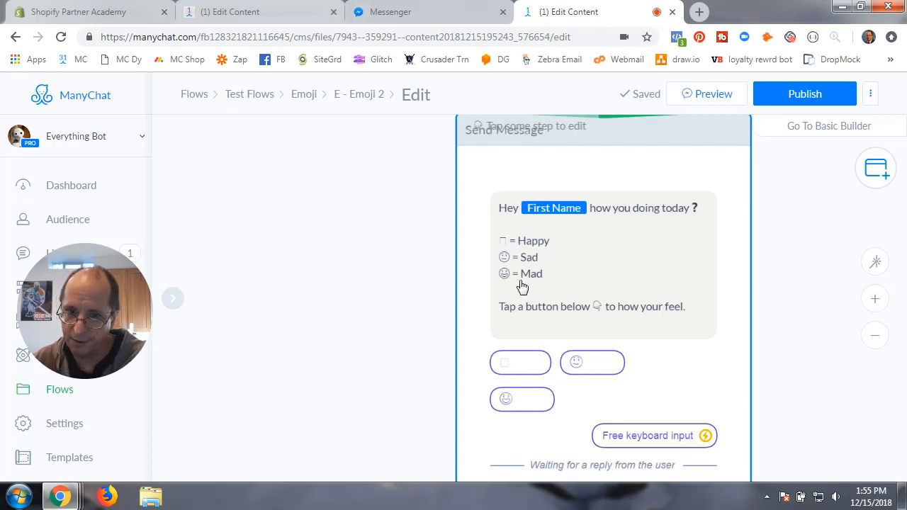
mouse_move(536, 275)
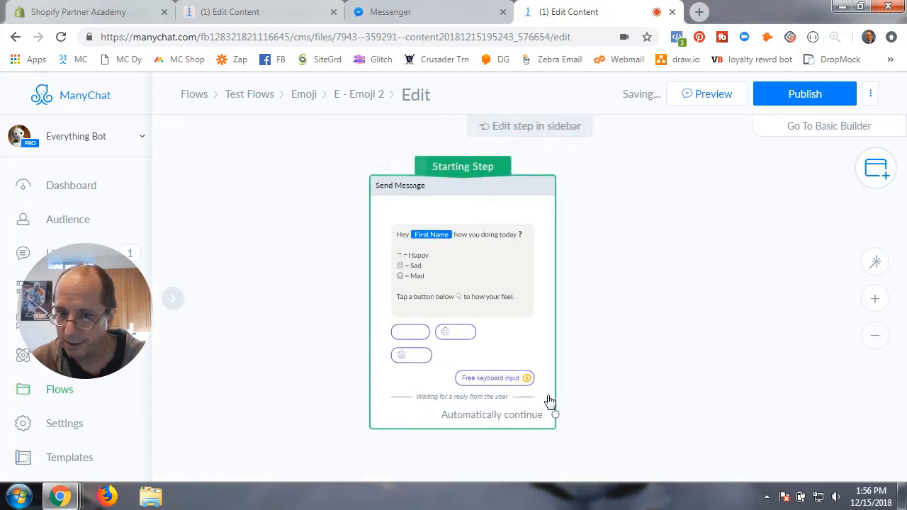
- After the greeting, add a Condition checking E_Emoji is the happy face 😀
click(555, 414)
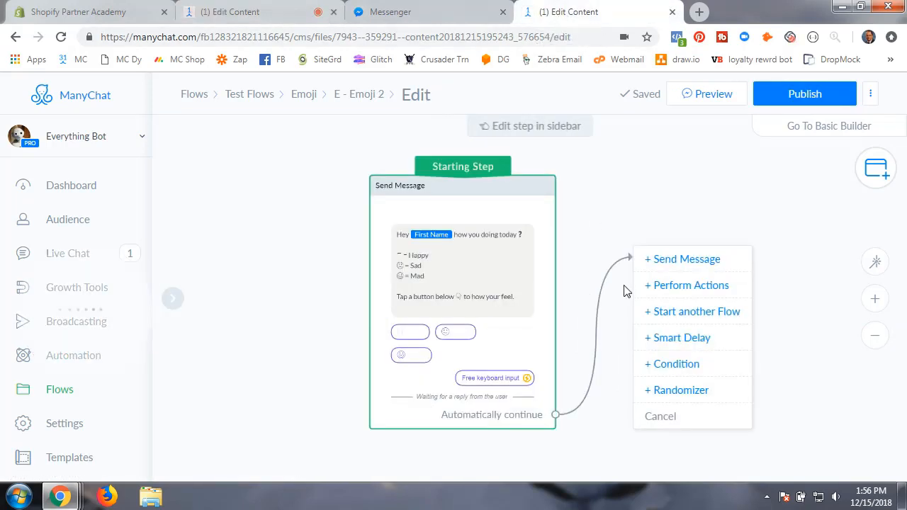
click(675, 362)
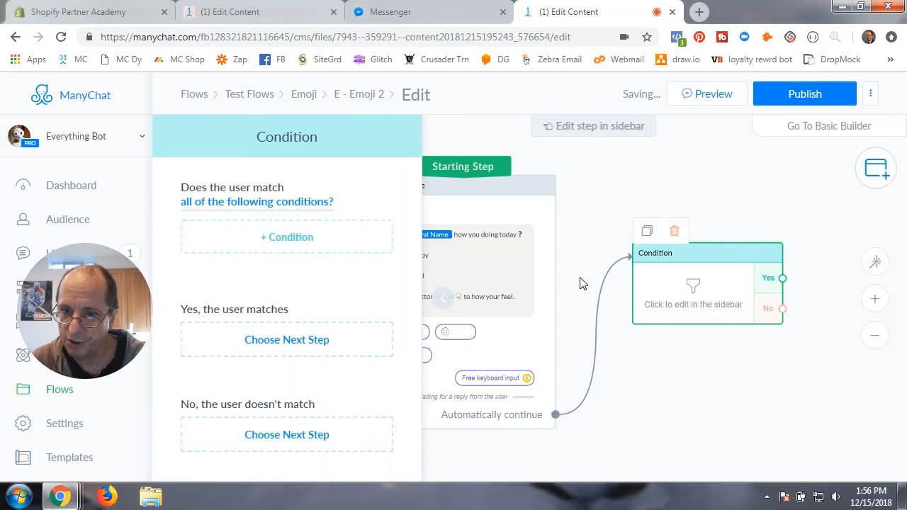
mouse_move(368, 267)
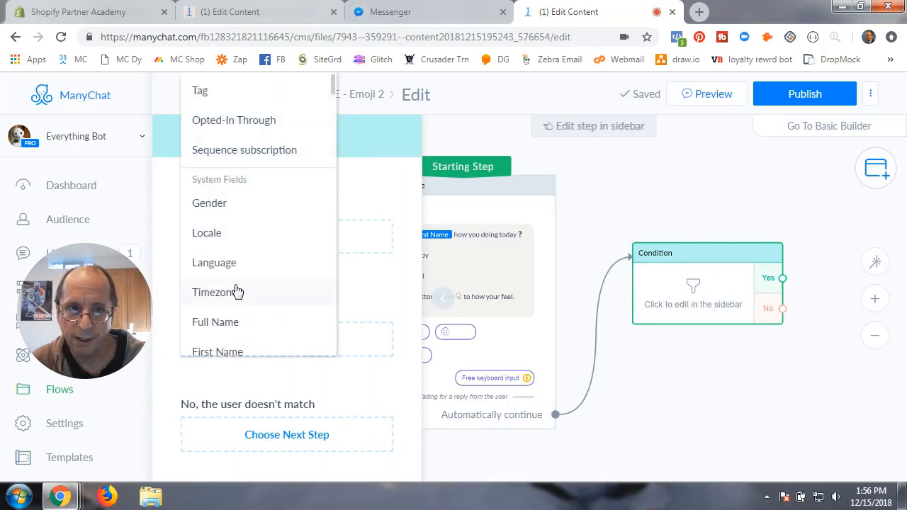
scroll(down, 3)
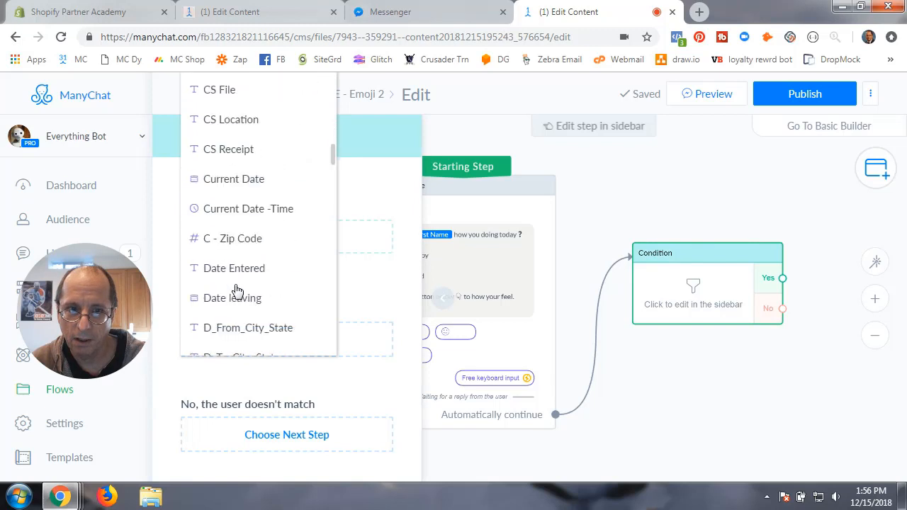
scroll(down, 3)
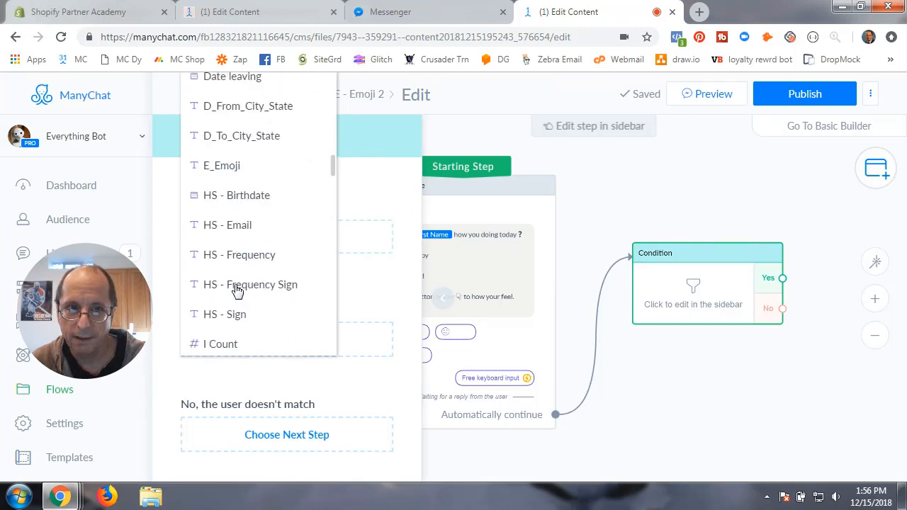
click(221, 164)
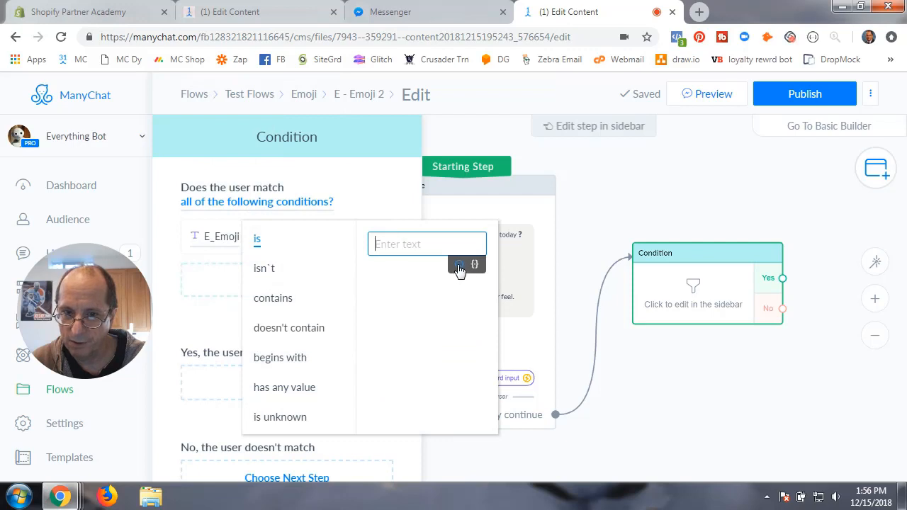
click(459, 265)
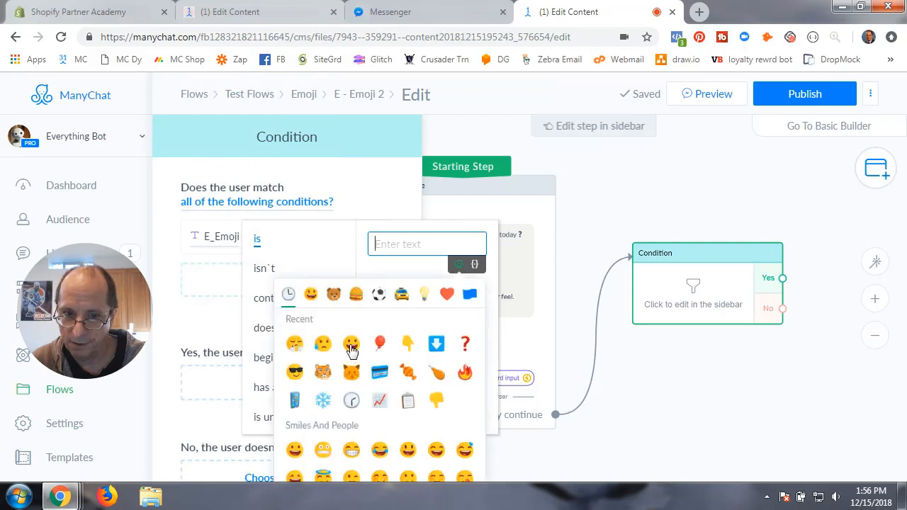
click(351, 344)
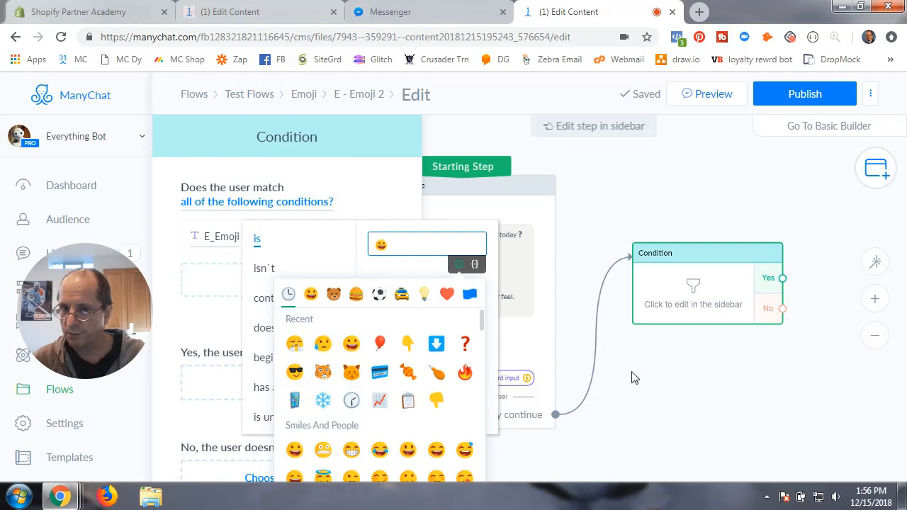
click(309, 344)
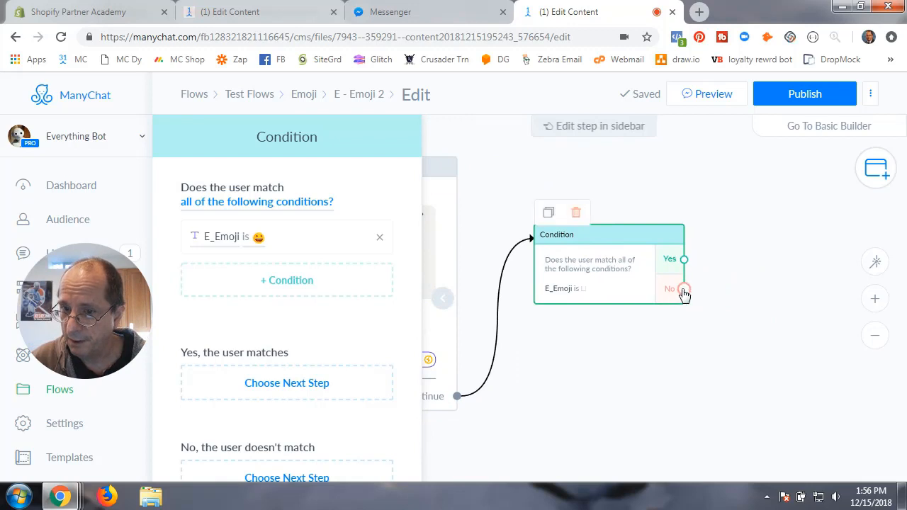
- On its No branch add a second Condition checking E_Emoji is the sad face, then pick its No step
click(683, 289)
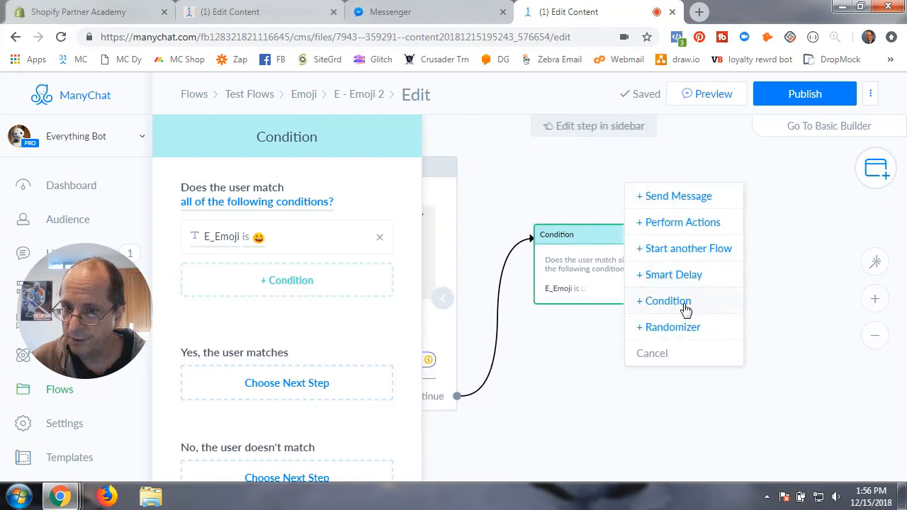
click(666, 301)
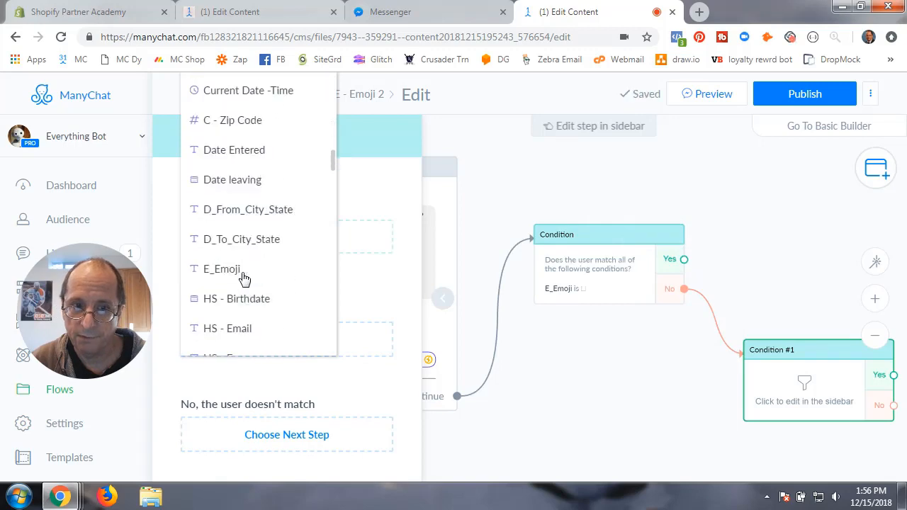
click(221, 270)
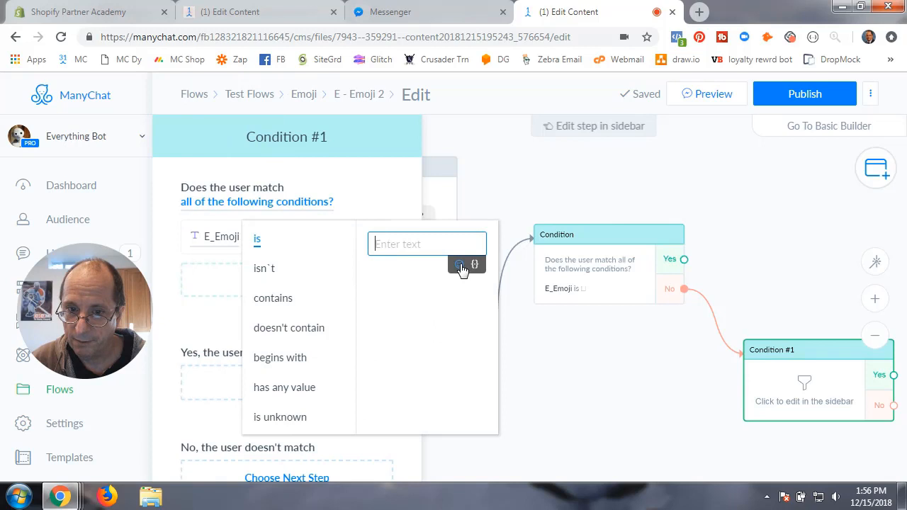
click(459, 265)
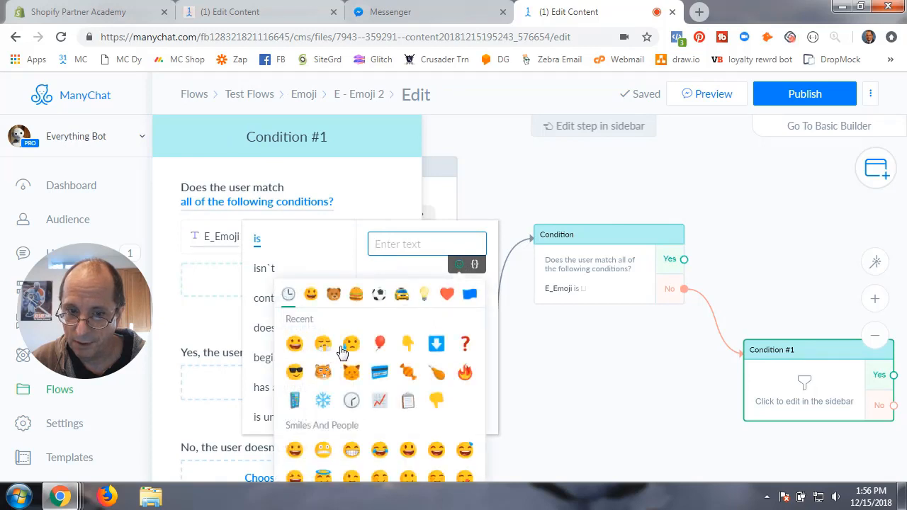
click(351, 344)
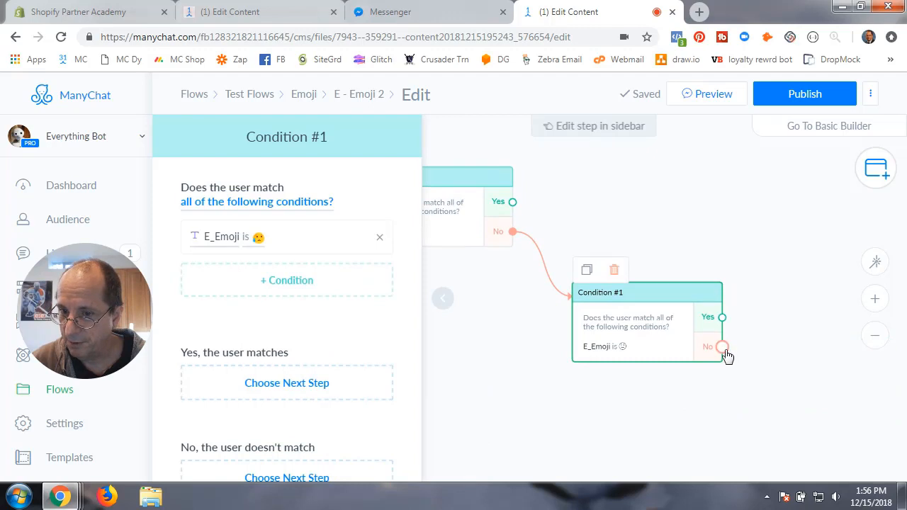
click(723, 347)
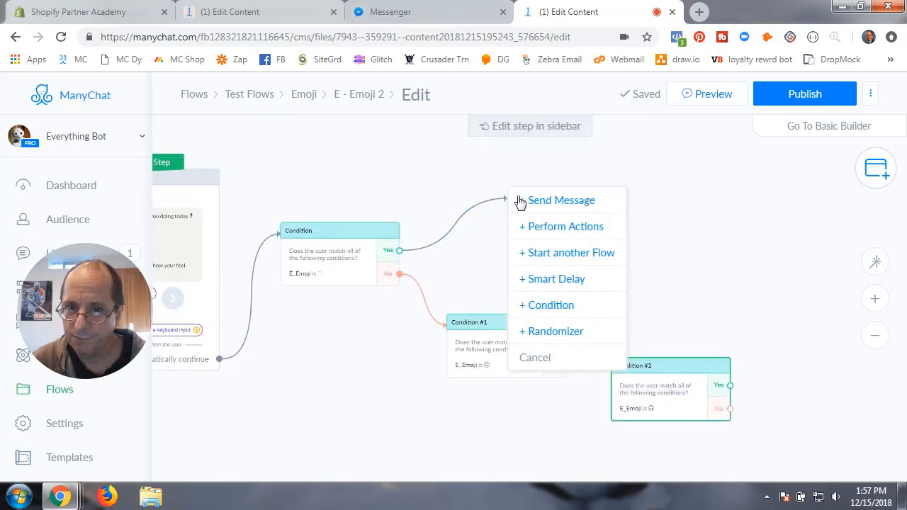
- On the happy Yes branch send 'Glad you happy' addressed by First Name
click(562, 200)
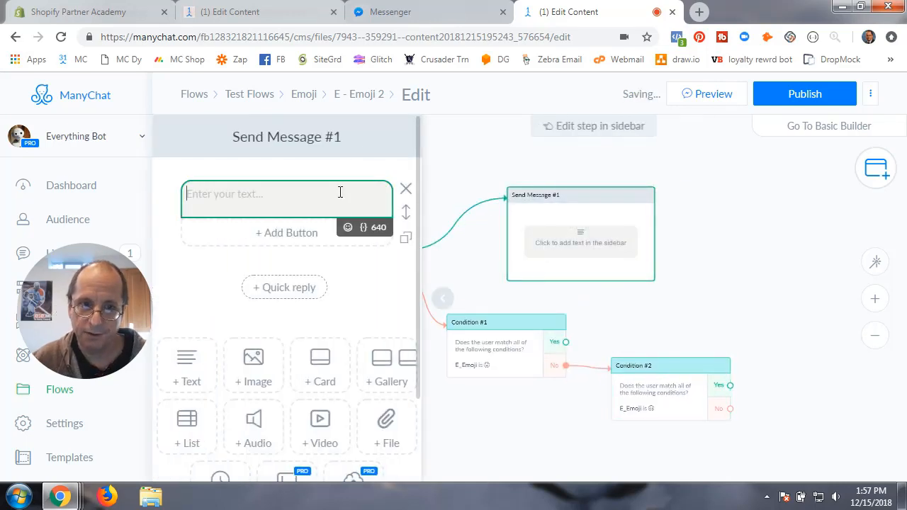
text(Gald)
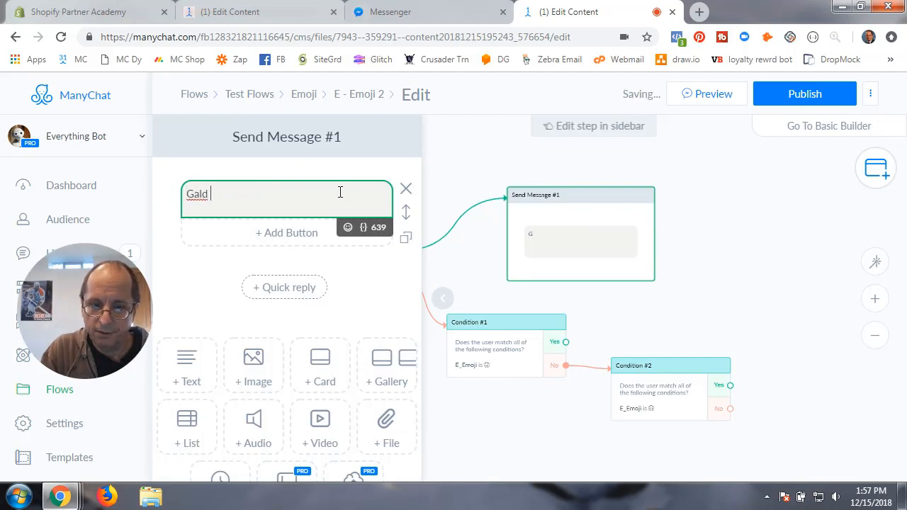
text(Glad)
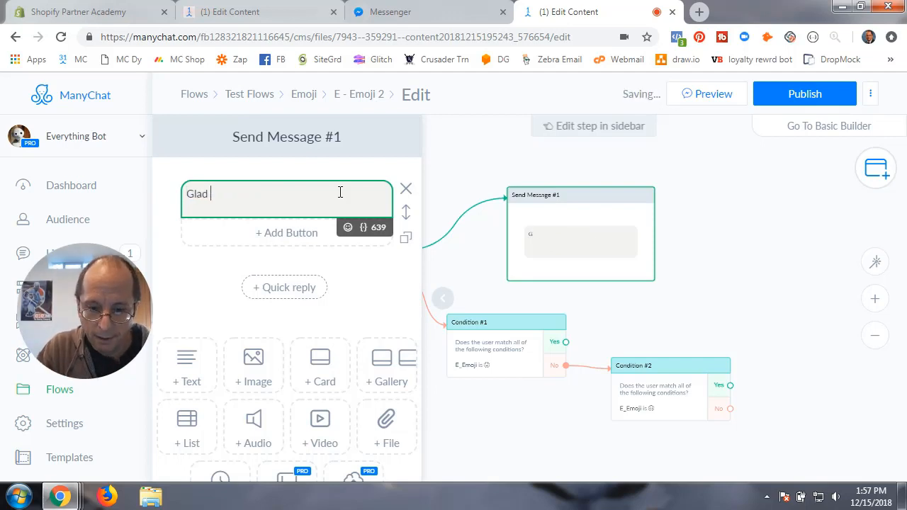
text(you happy First Name)
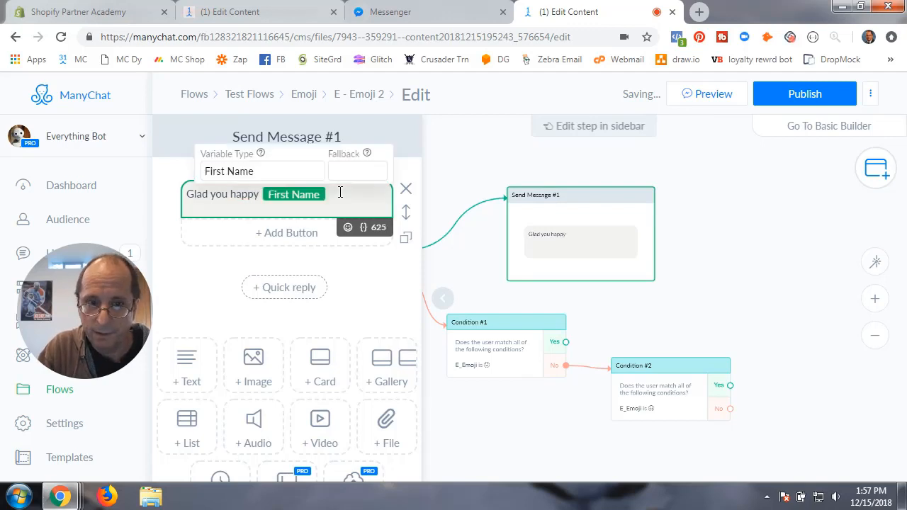
click(357, 170)
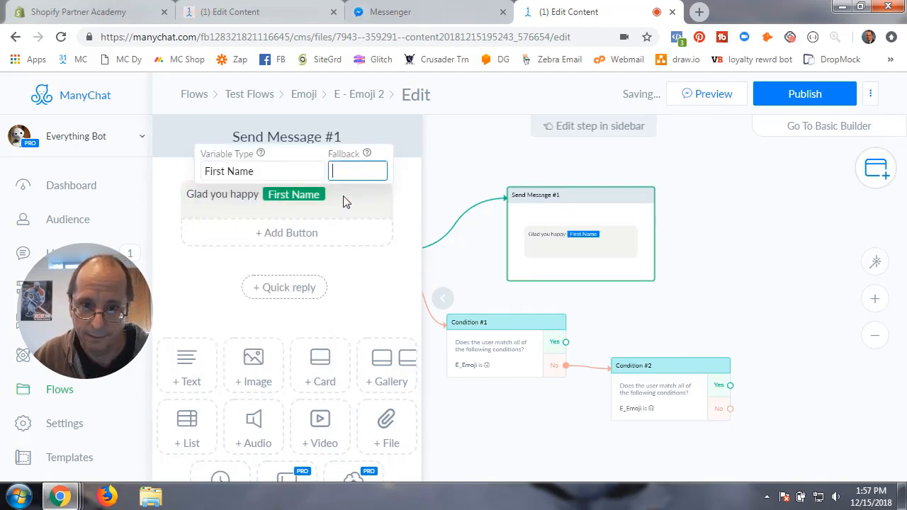
click(343, 194)
text( !)
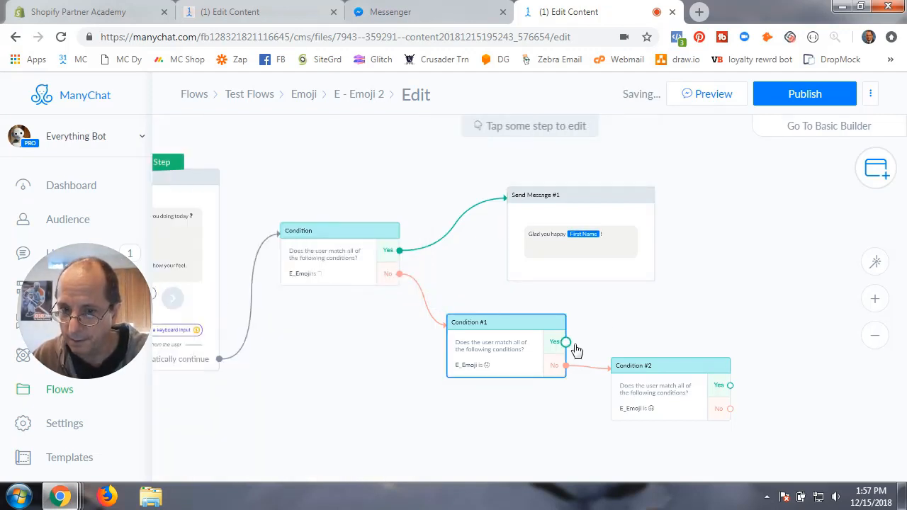
- On the sad Yes branch send a 'Sorry to hear' message
click(565, 342)
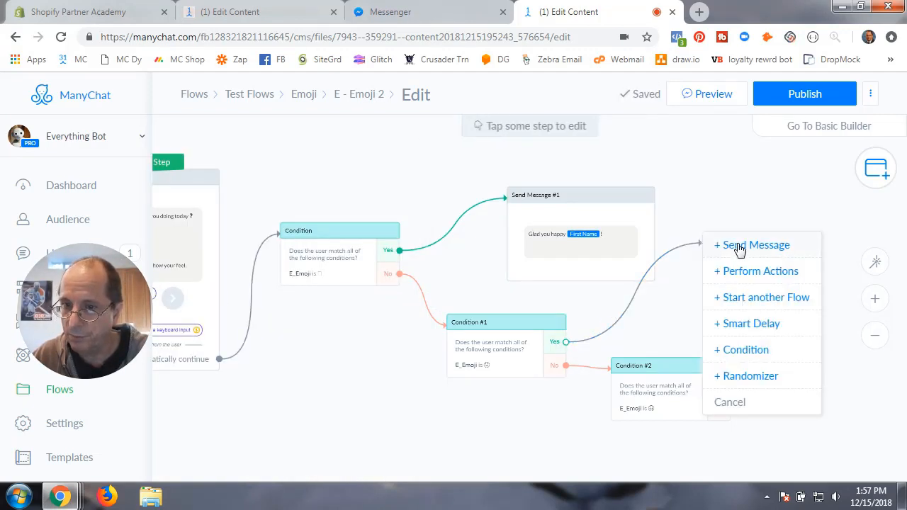
click(757, 244)
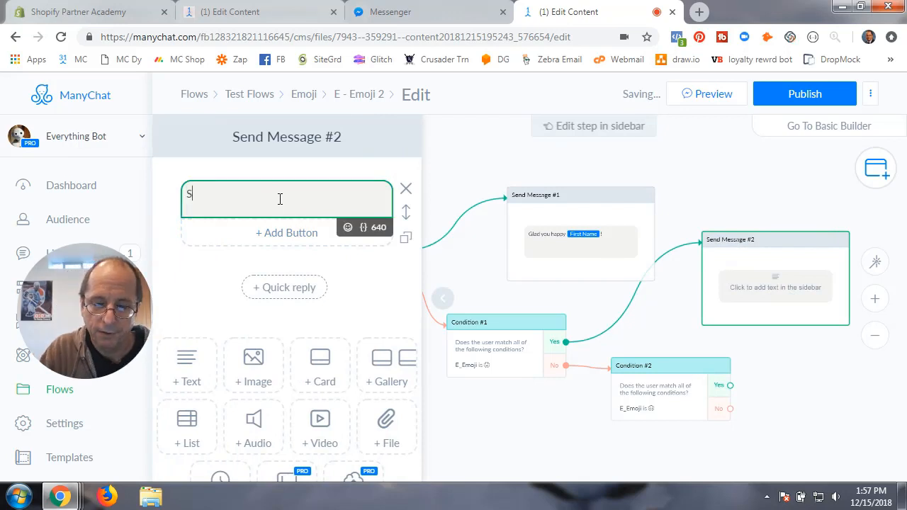
text(orry to hear your sad First Name)
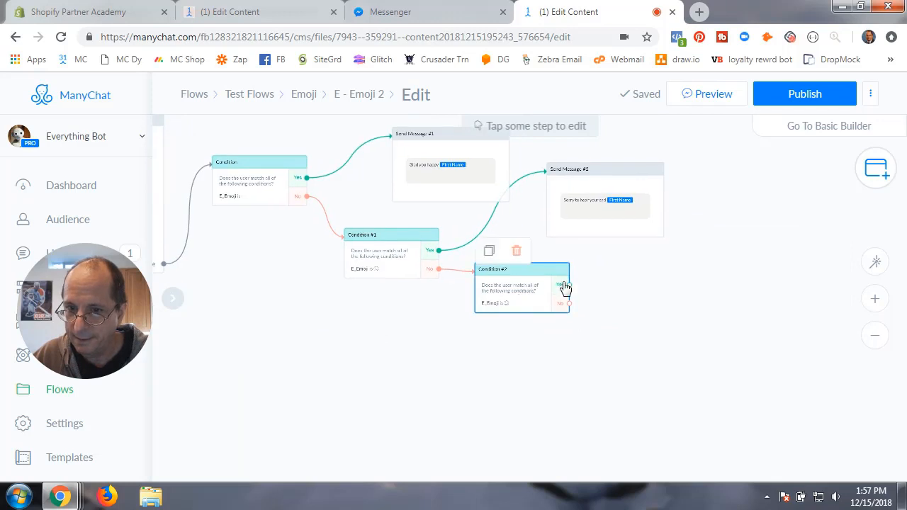
- On the mad Yes branch send 'Why are you mad' by First Name, then pick the last No step
click(564, 286)
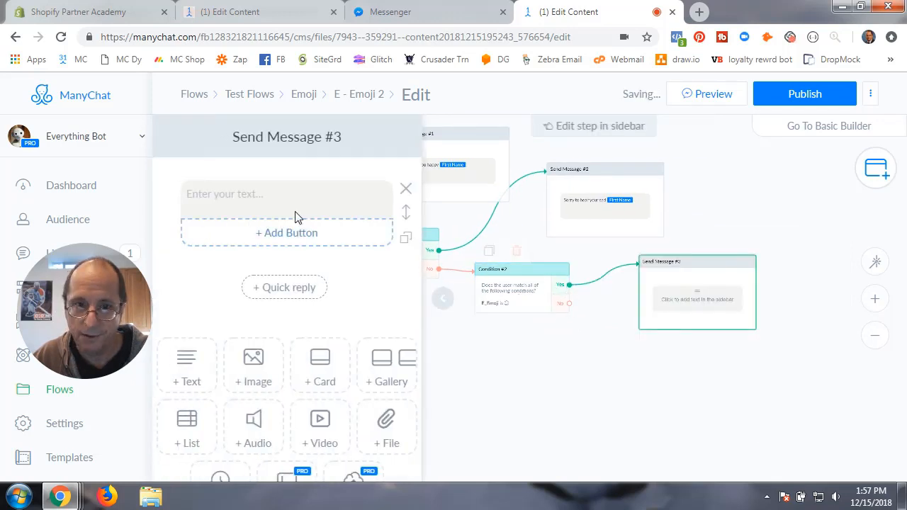
click(286, 193)
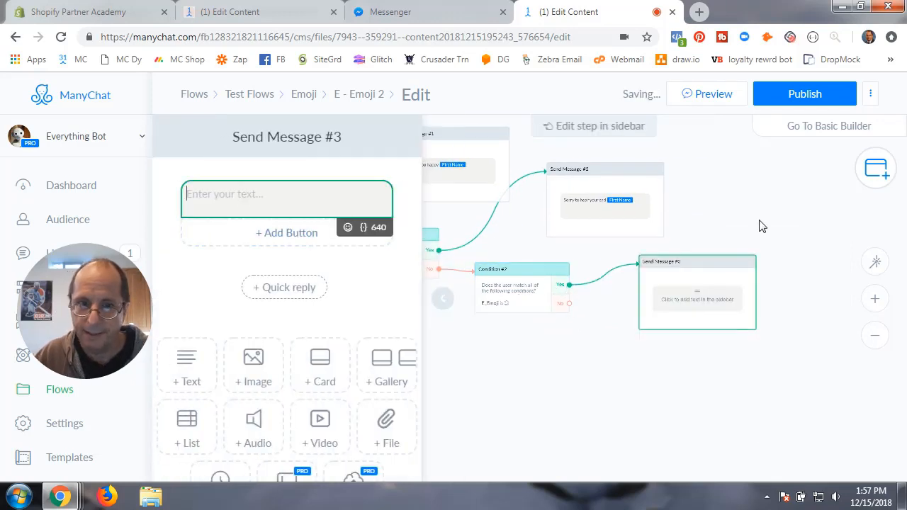
text(Why are)
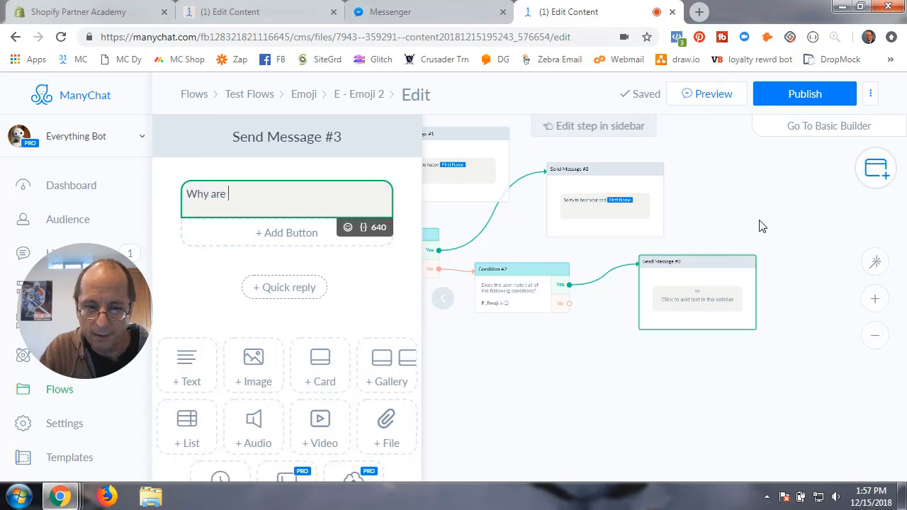
text(you mad ()
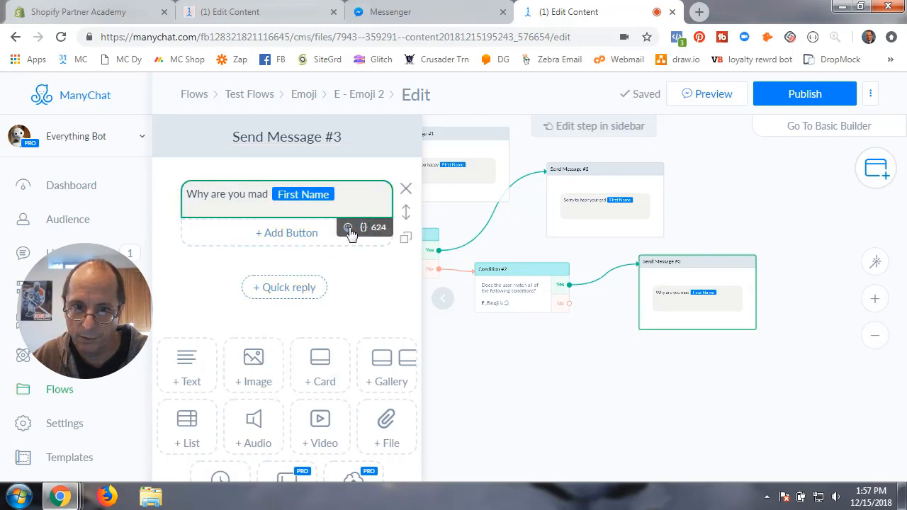
click(348, 227)
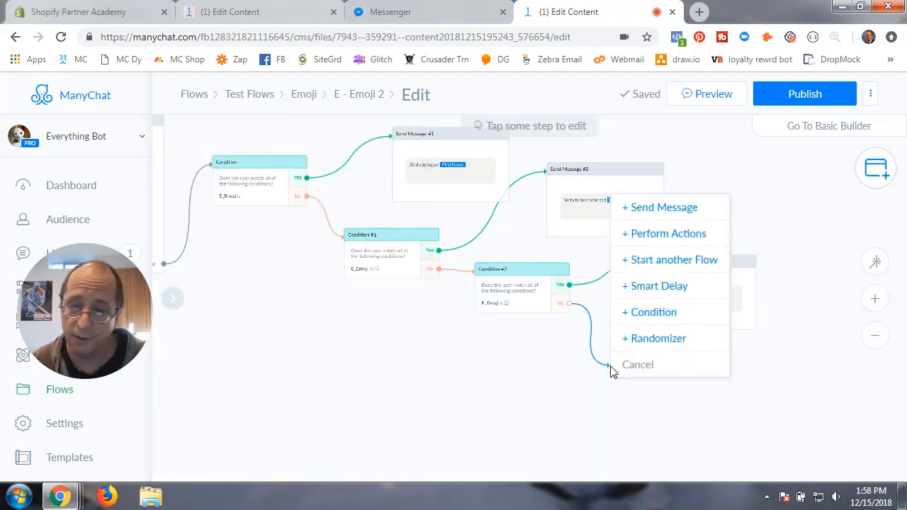
- Write the fallback Send Message 'Hmm... not sure how your feeling based on your emoji' with First Name
click(664, 207)
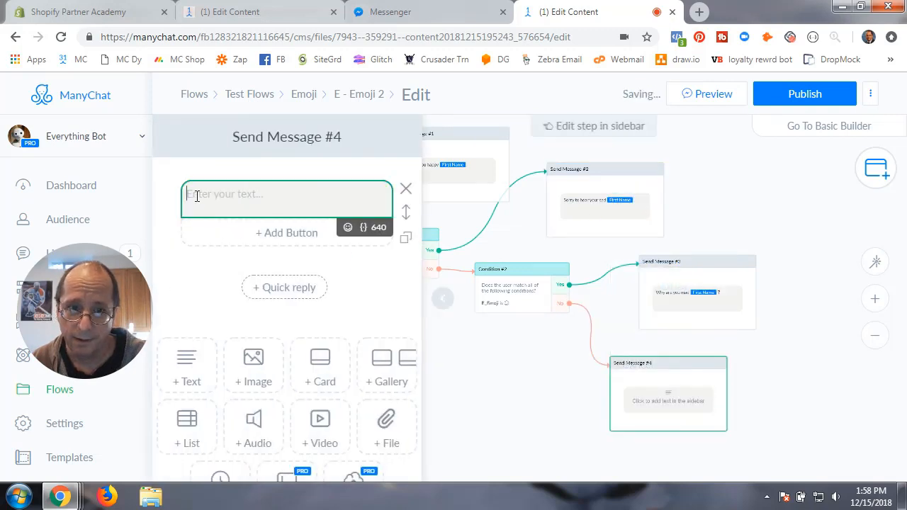
text(Hmm... First Name)
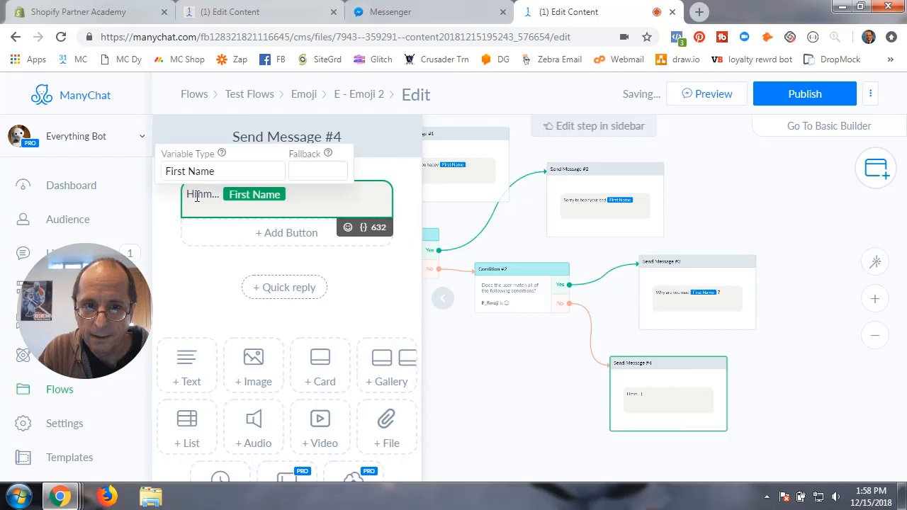
click(318, 170)
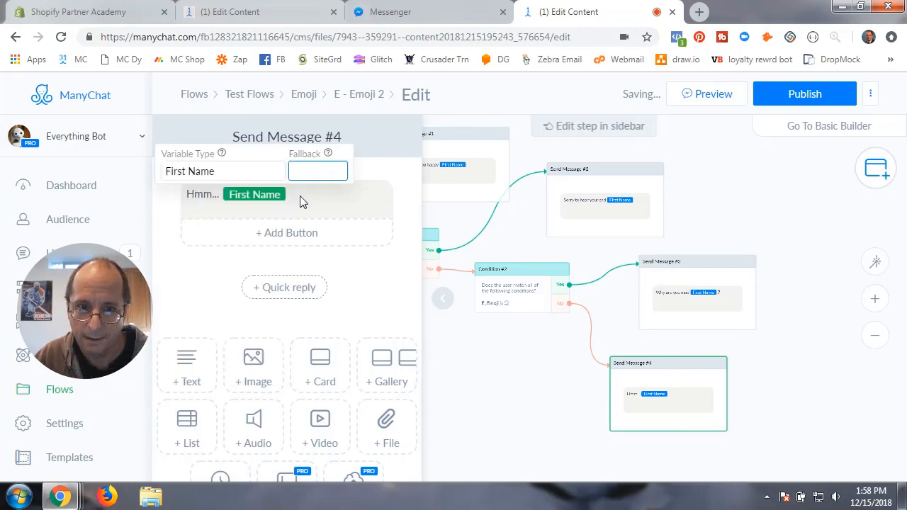
text(n)
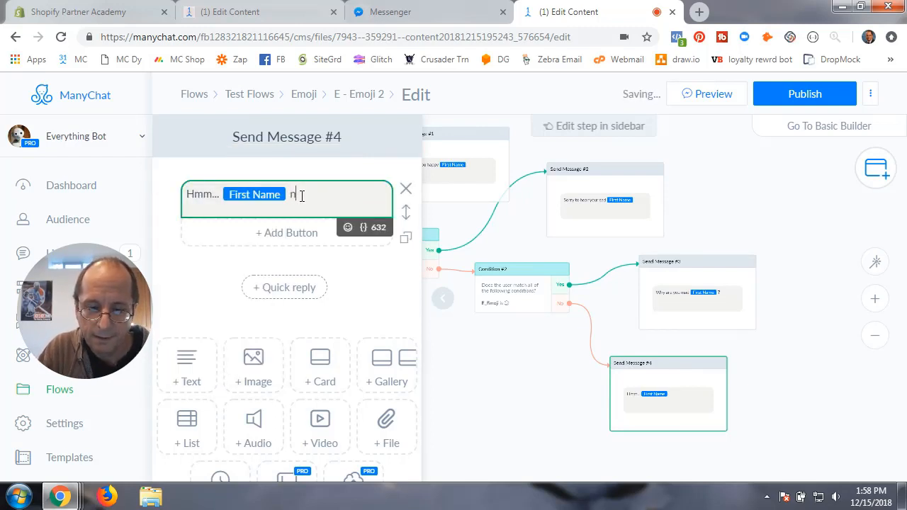
text(ot sure hoe)
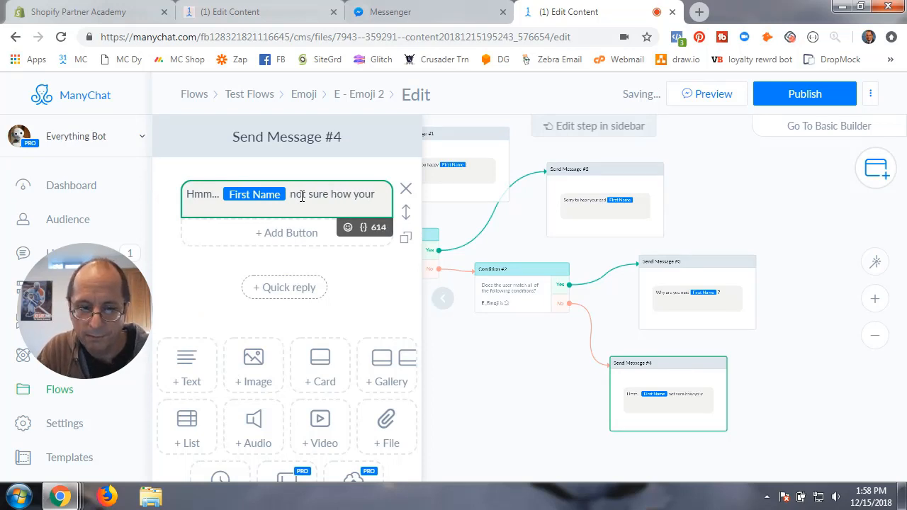
text(feeling)
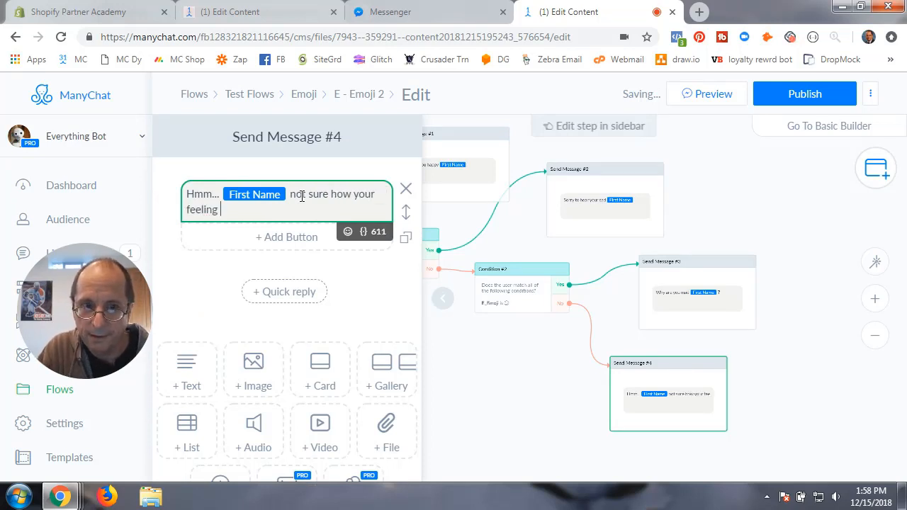
text(based on y)
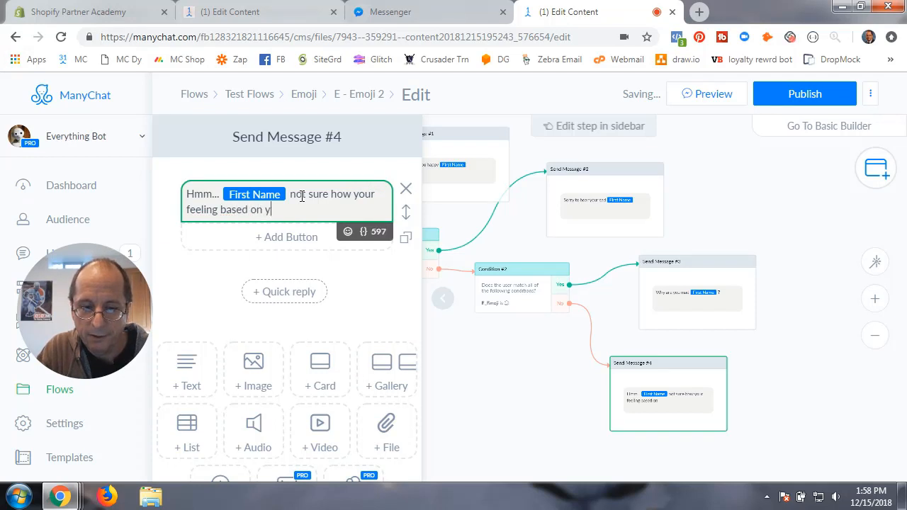
text(our emjo)
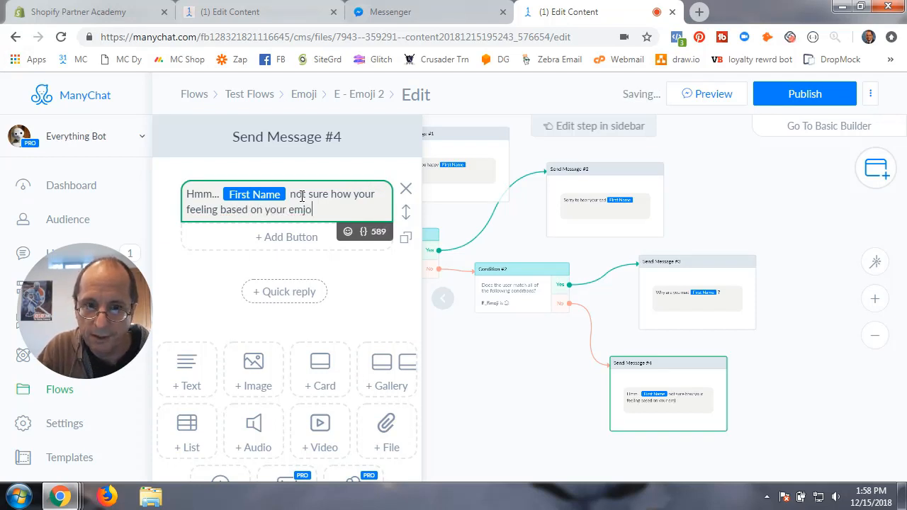
key(Backspace)
text(oji)
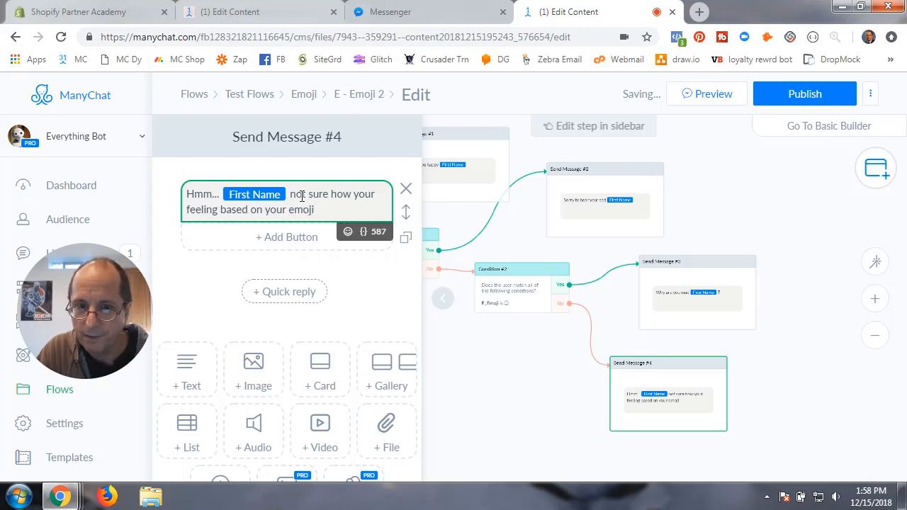
click(405, 188)
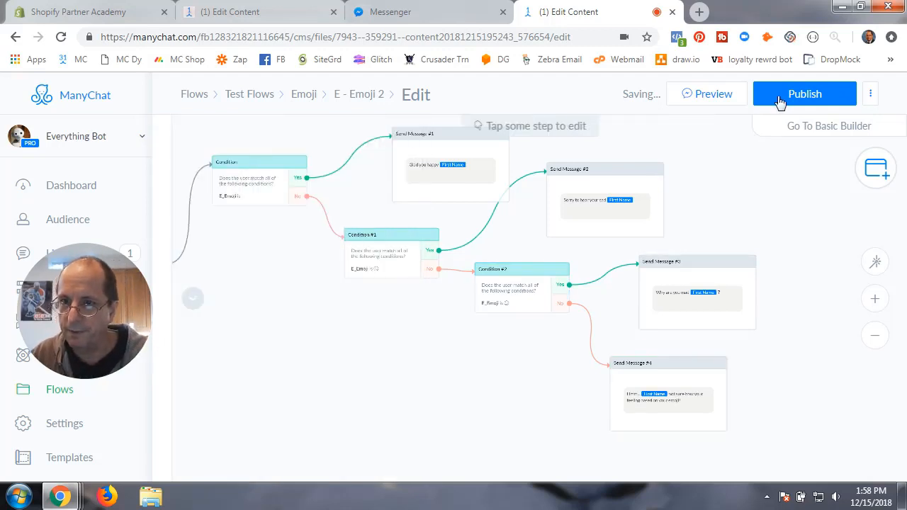
- Publish the E - Emoji 2 flow
click(805, 94)
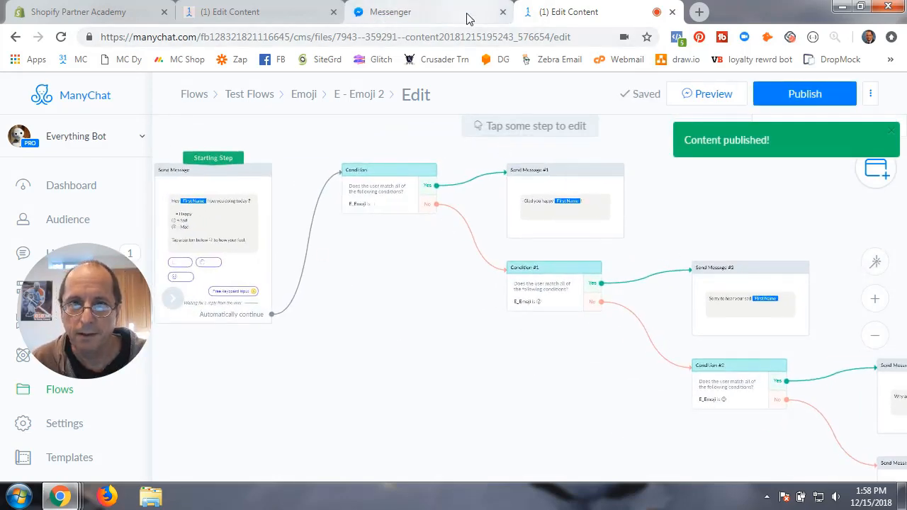
- Test in Messenger that the happy emoji gets 'Glad you happy Jeff!', then reopen the Emoji enter flow's message
click(711, 93)
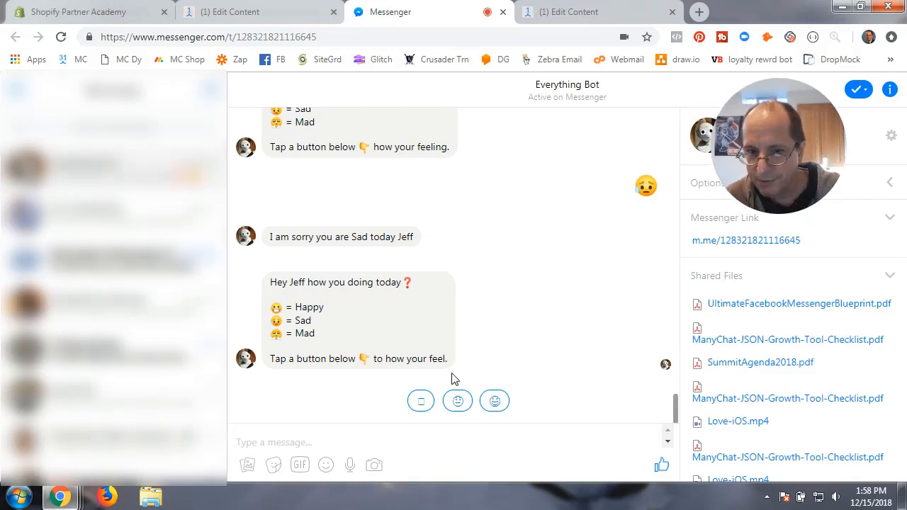
mouse_move(516, 428)
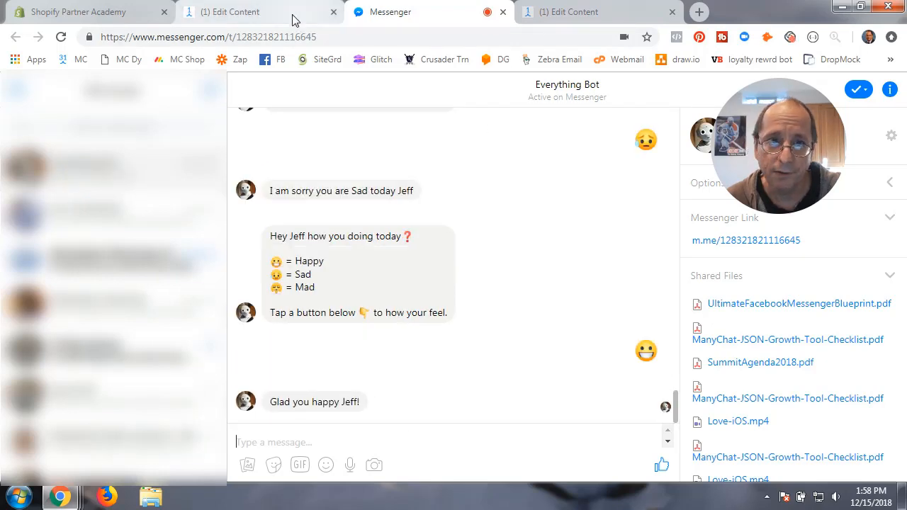
click(241, 11)
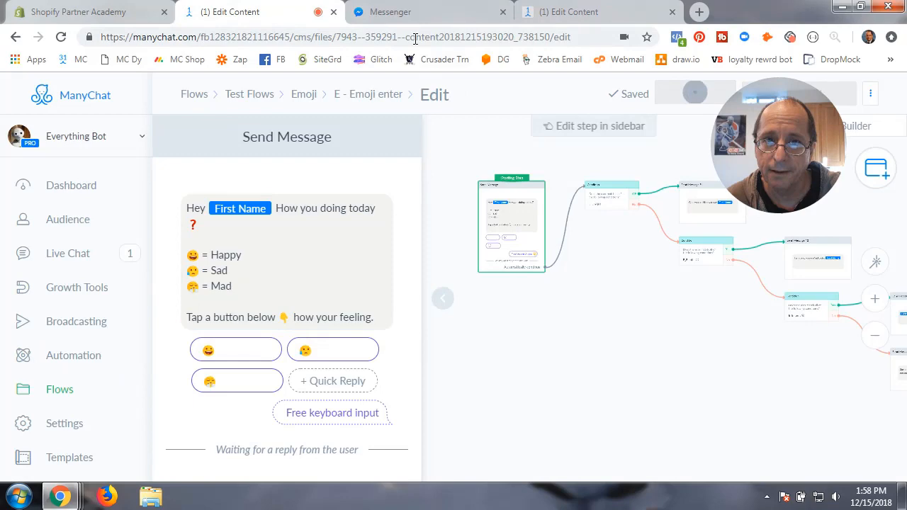
click(425, 11)
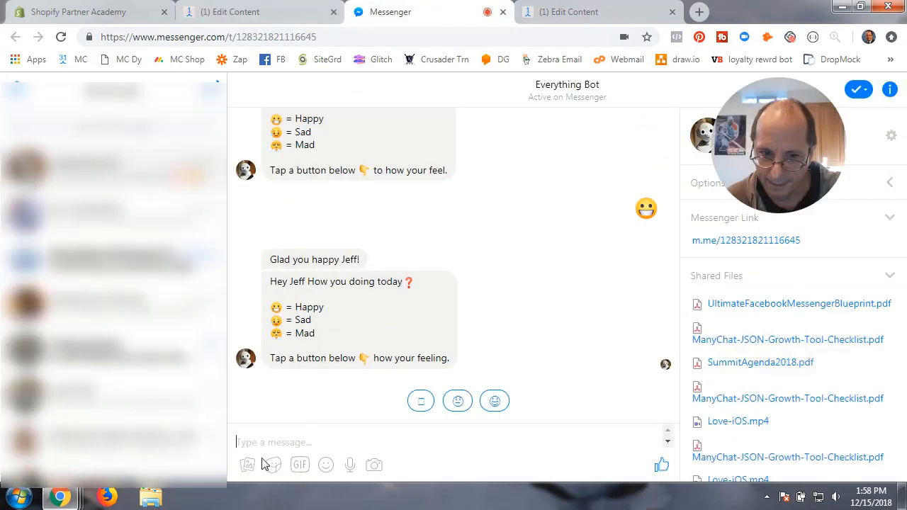
click(326, 465)
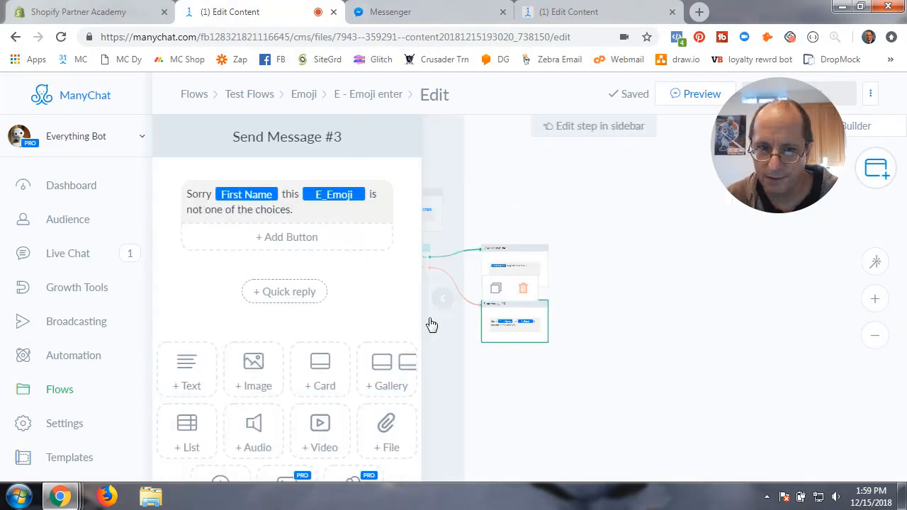
- Return to the Emoji 2 flow and begin editing the not-one-of-the-choices fallback message
click(284, 201)
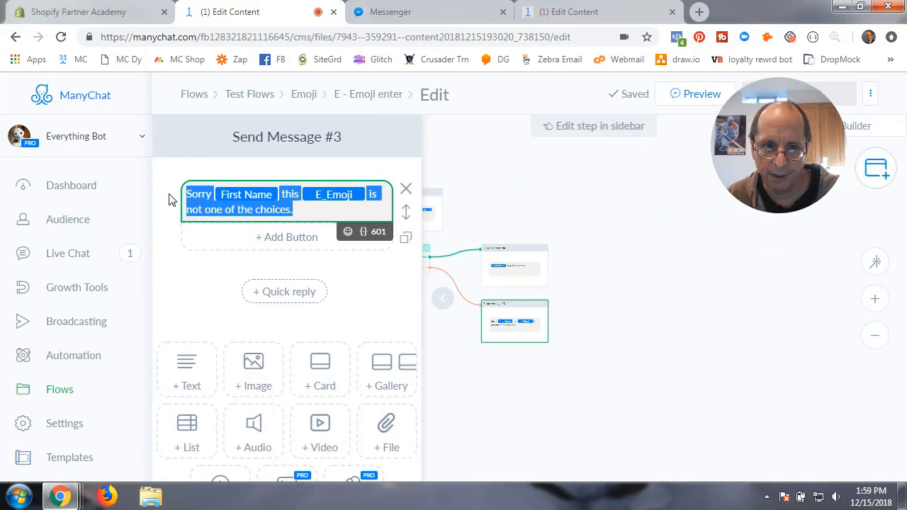
click(595, 11)
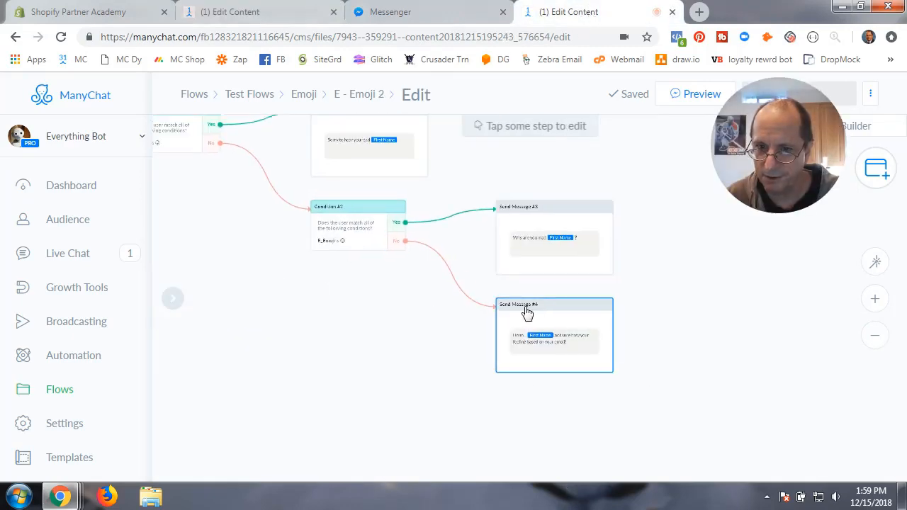
click(554, 304)
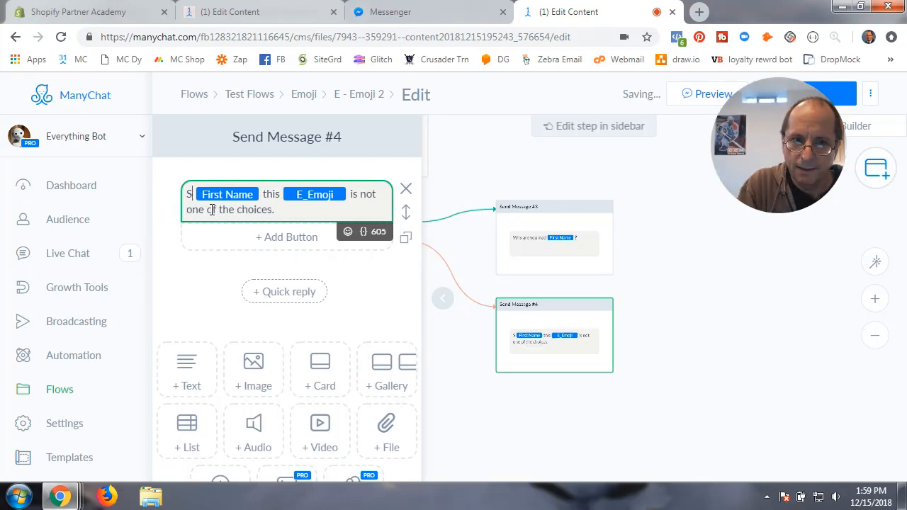
- Reword the fallback to start with 'Hmm...' and end with 'Not sure how you feel today!'
text(Hmm...)
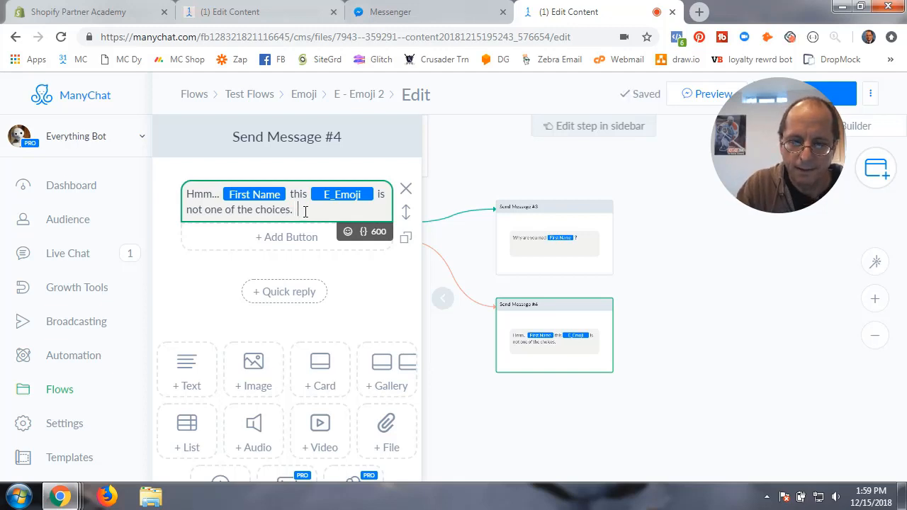
text(Not sure how y)
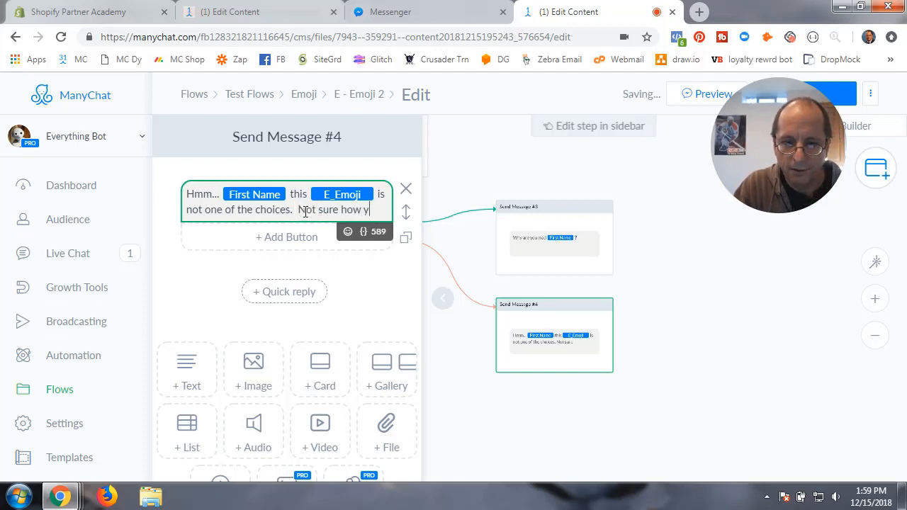
text(ou feel)
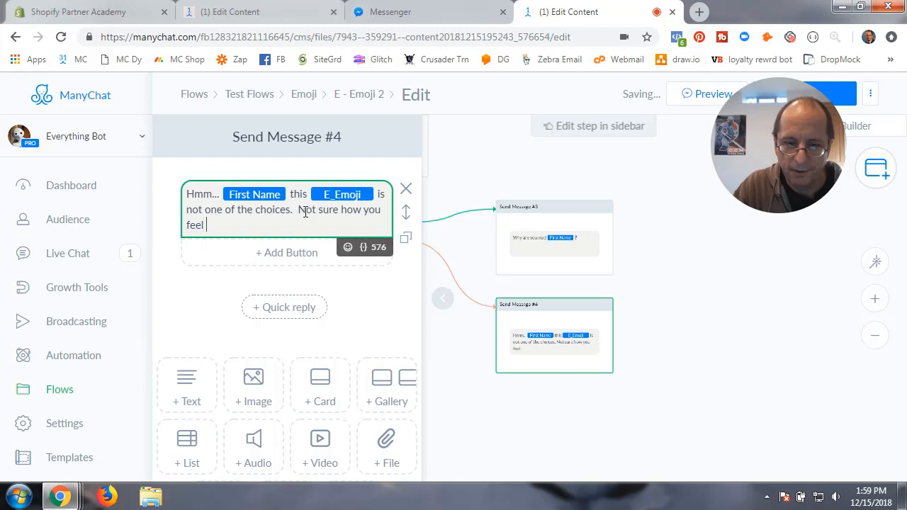
text(too)
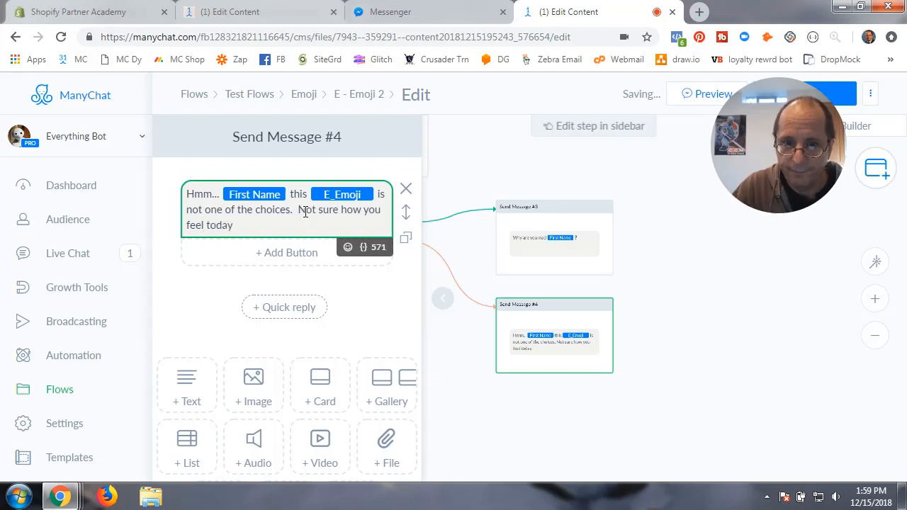
text(!)
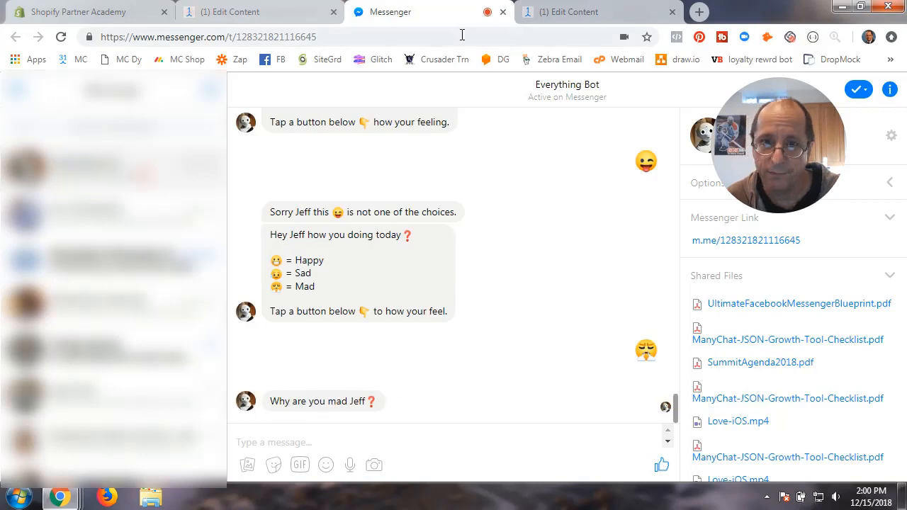
- Send the red angry emoji in Messenger, get the fallback reply, then select Condition #2
click(598, 12)
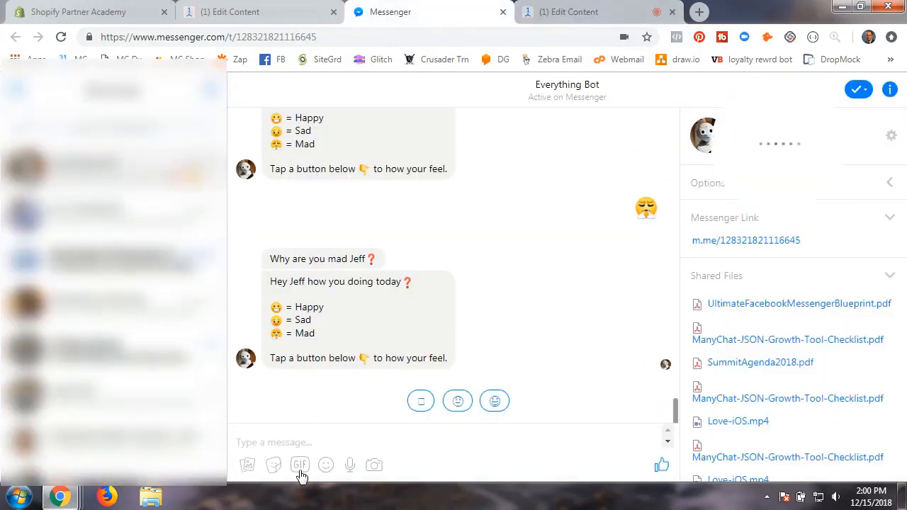
click(326, 465)
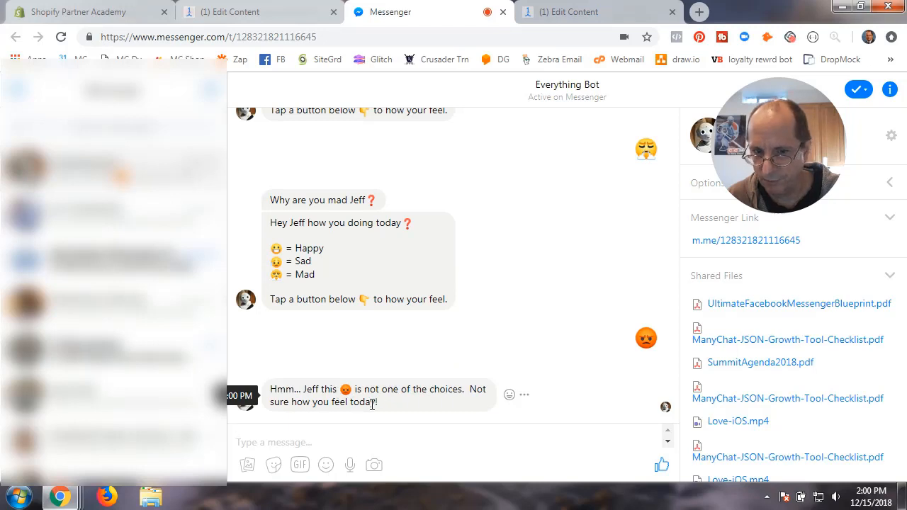
mouse_move(547, 357)
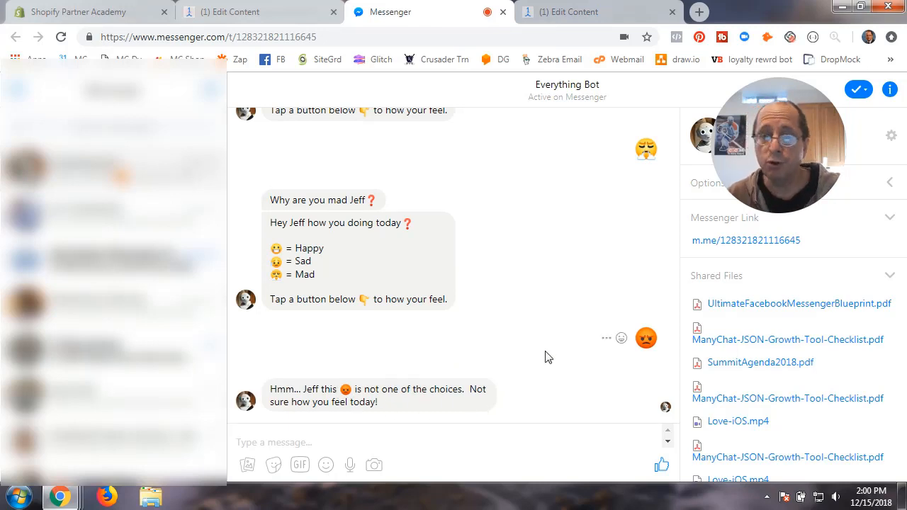
mouse_move(646, 338)
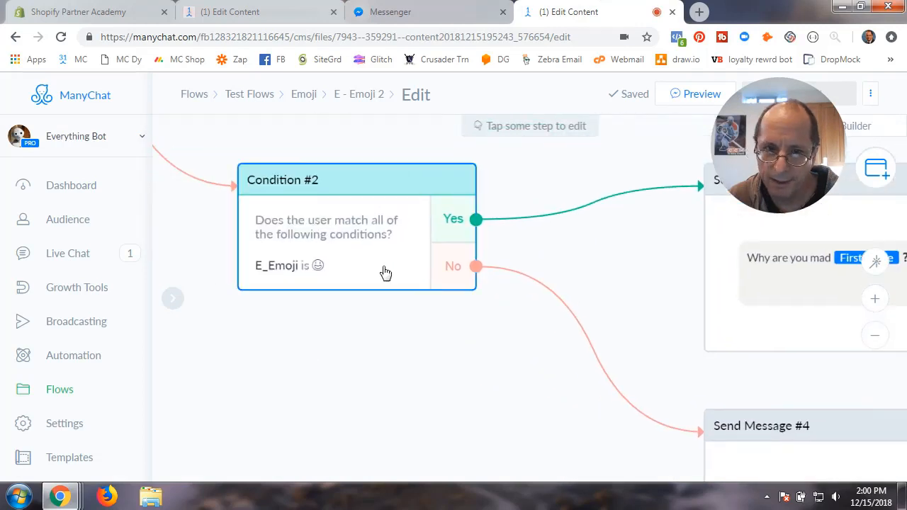
click(355, 178)
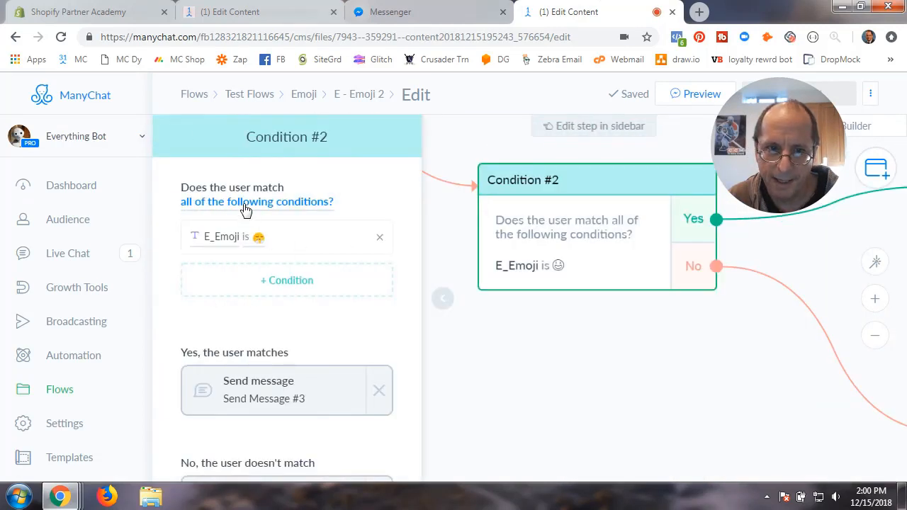
- Switch Condition #2 to match 'any' and start a second E_Emoji is condition value
click(255, 201)
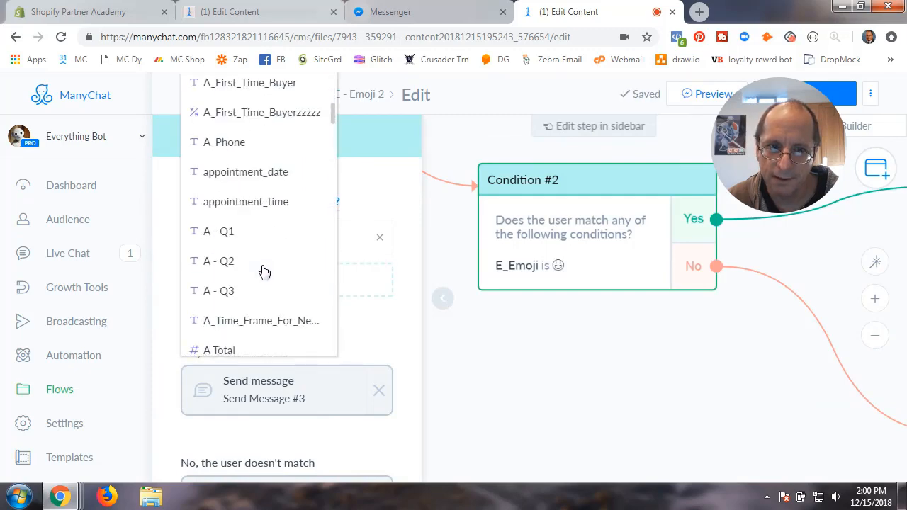
scroll(down, 3)
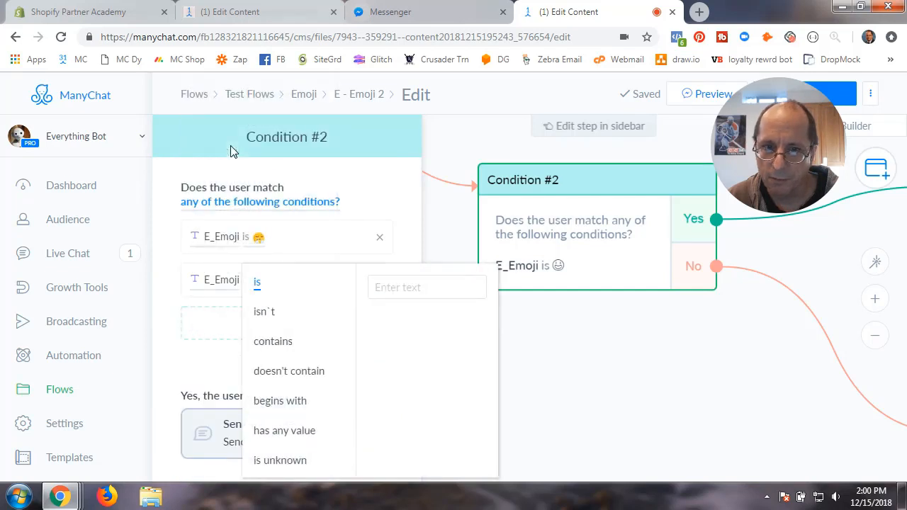
click(425, 286)
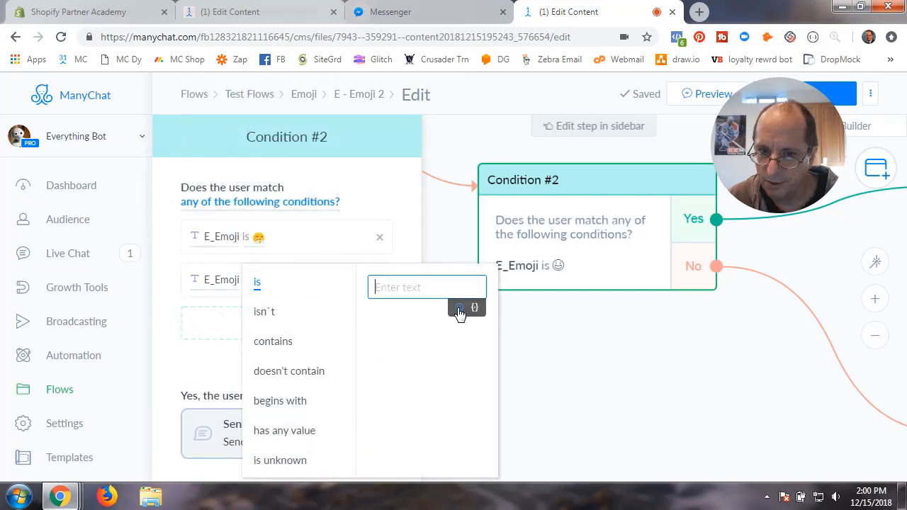
click(459, 307)
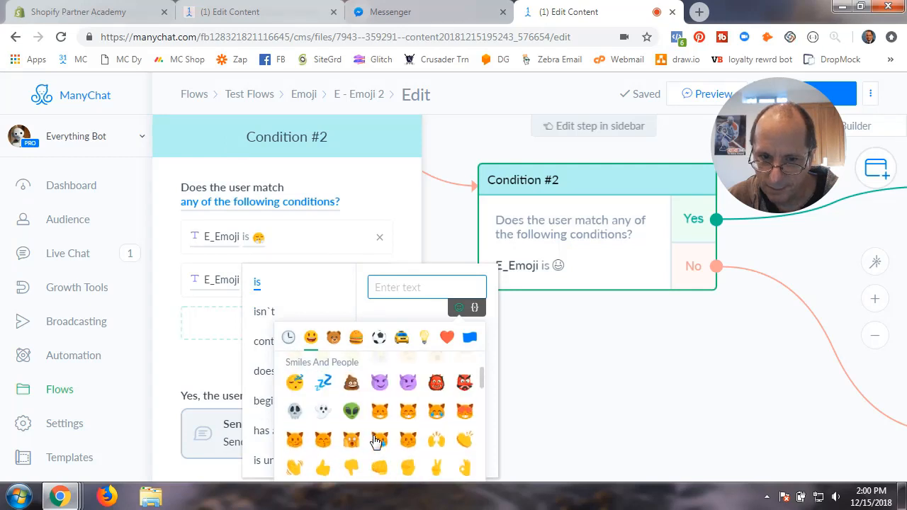
- Set the red angry face as the second accepted emoji and publish the flow
scroll(down, 3)
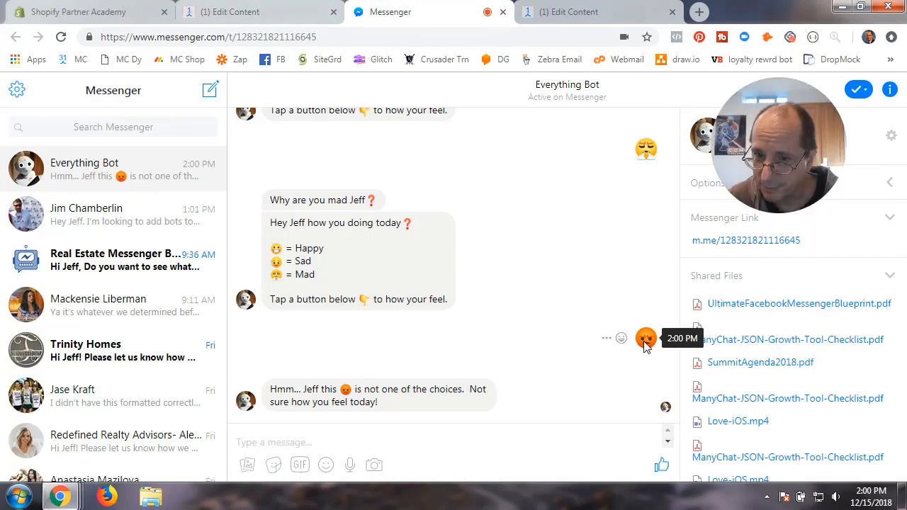
mouse_move(613, 345)
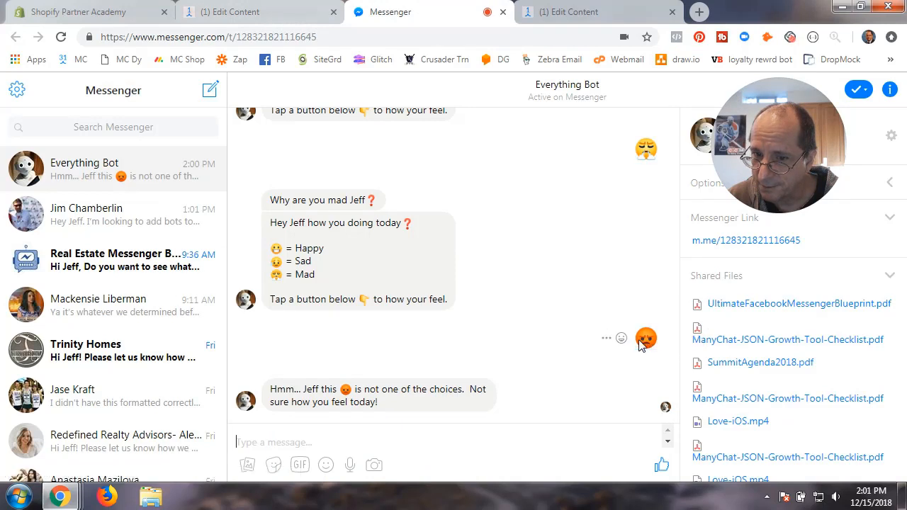
right_click(645, 338)
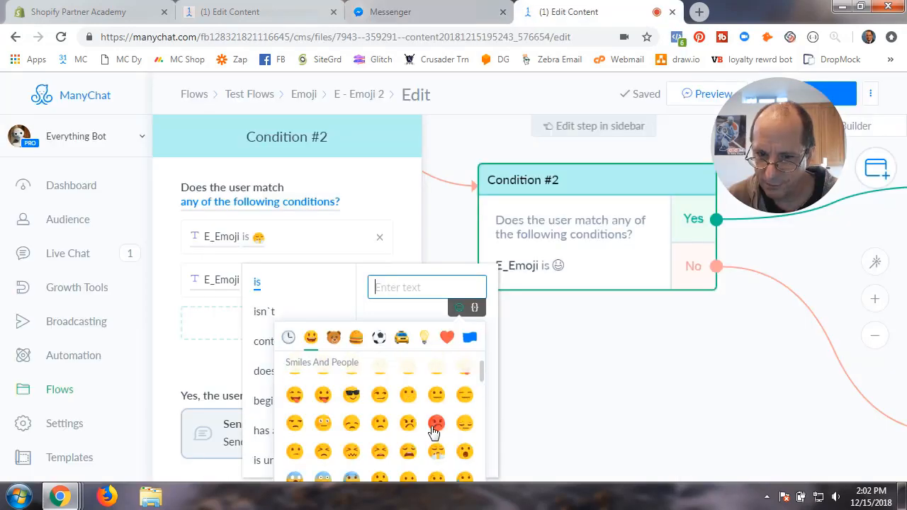
click(437, 422)
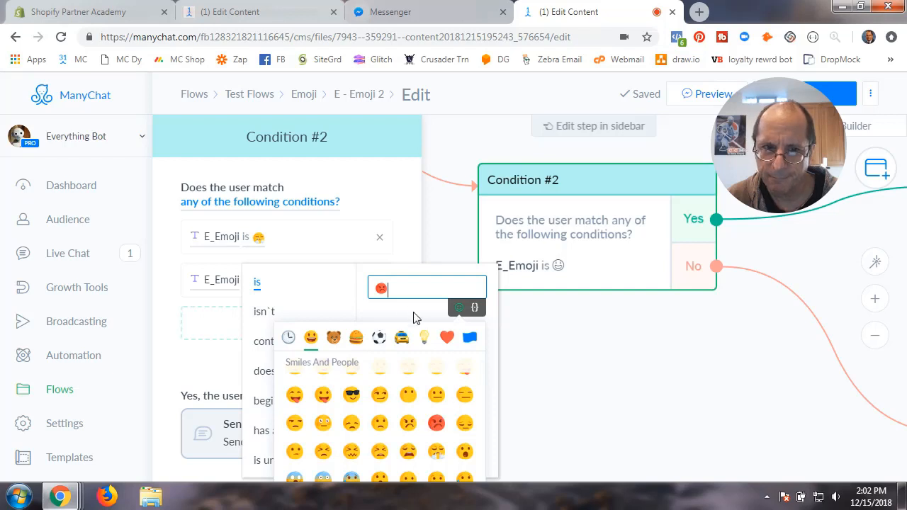
click(437, 422)
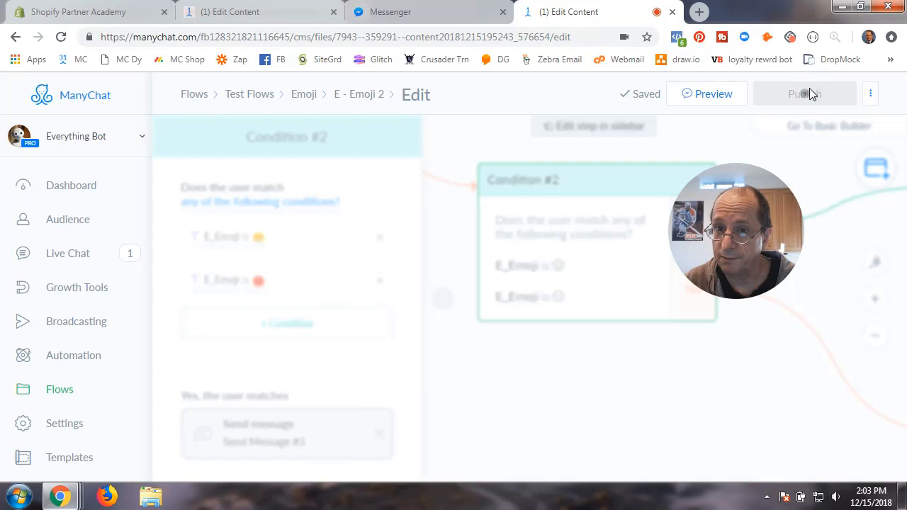
click(805, 94)
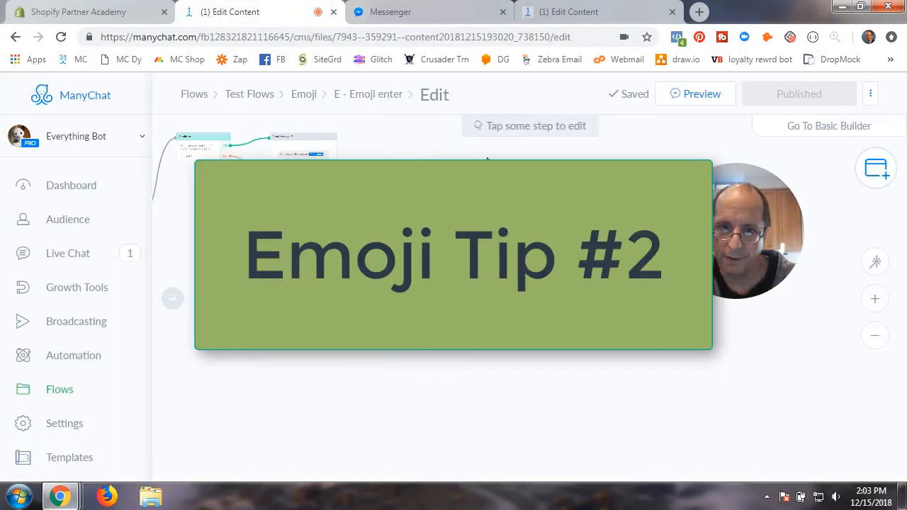
- Show the Automation > Keywords rule where an emoji message sends Test API
click(74, 355)
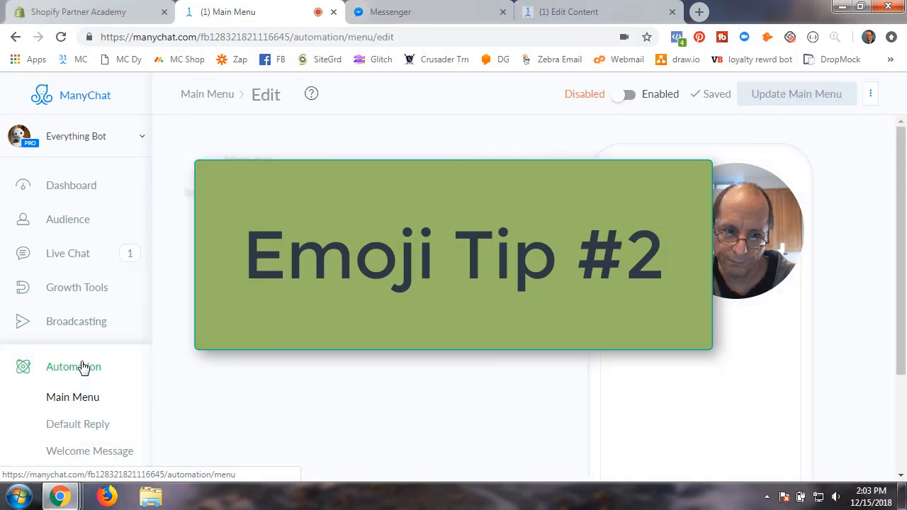
click(68, 241)
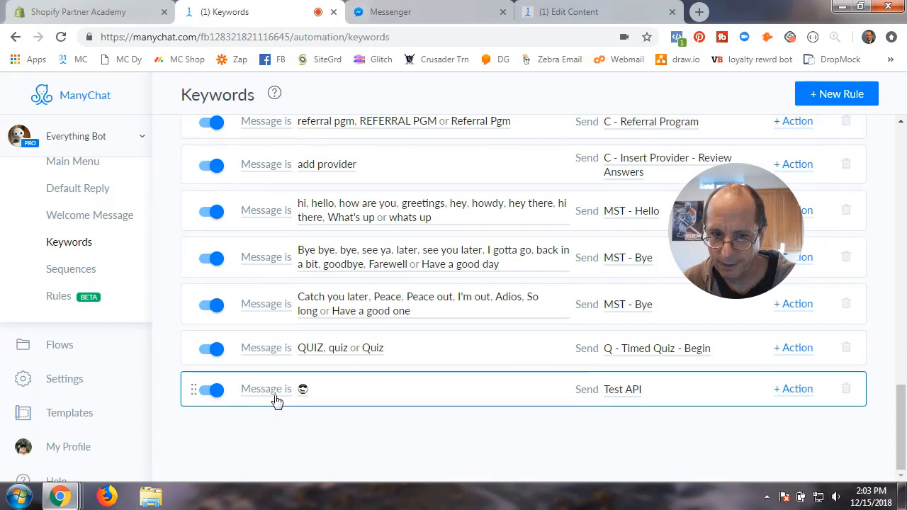
click(267, 389)
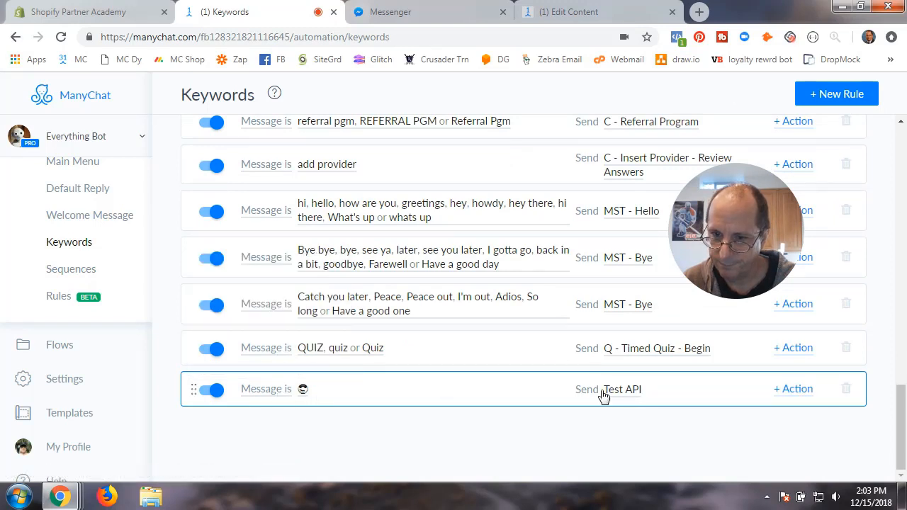
mouse_move(309, 395)
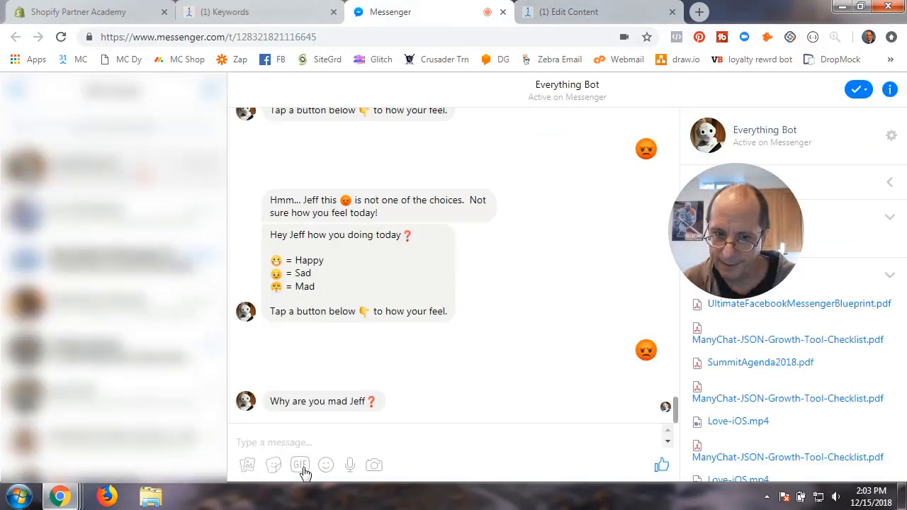
- Send that emoji in Messenger to trigger the what-would-you-like-to-see reply
click(326, 464)
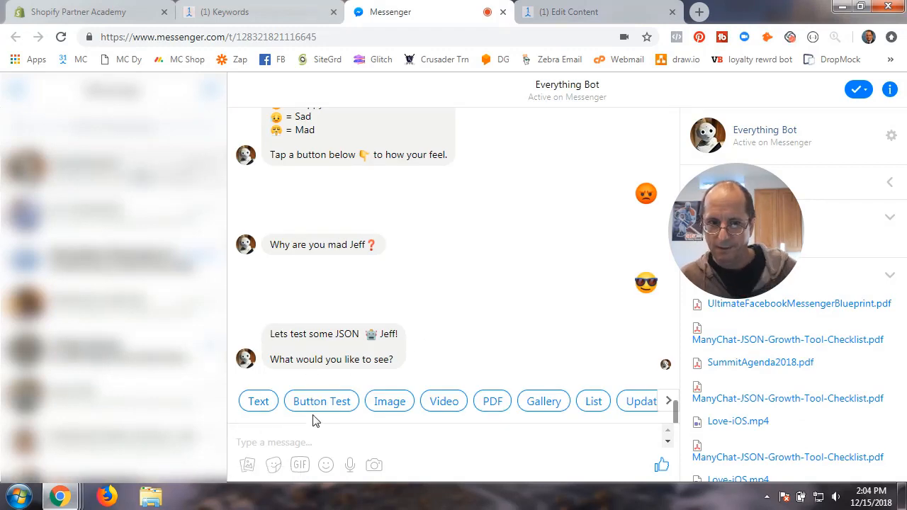
mouse_move(390, 374)
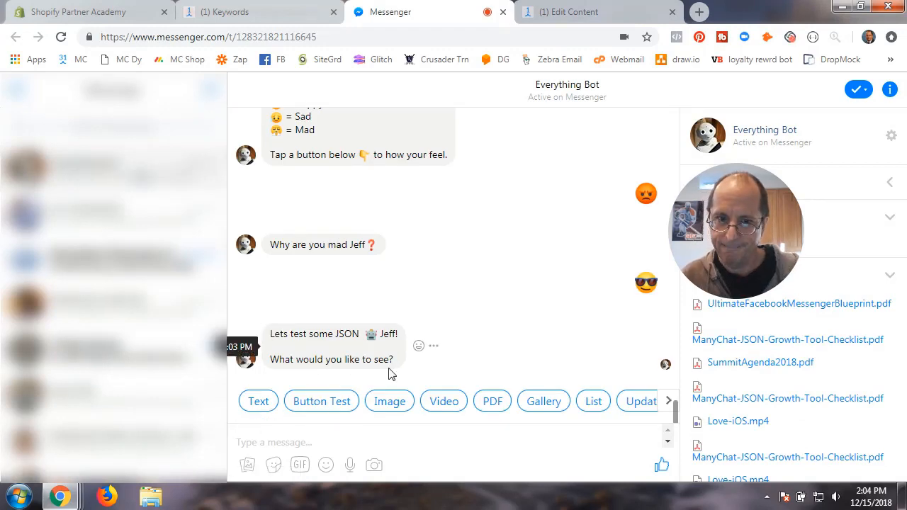
click(255, 12)
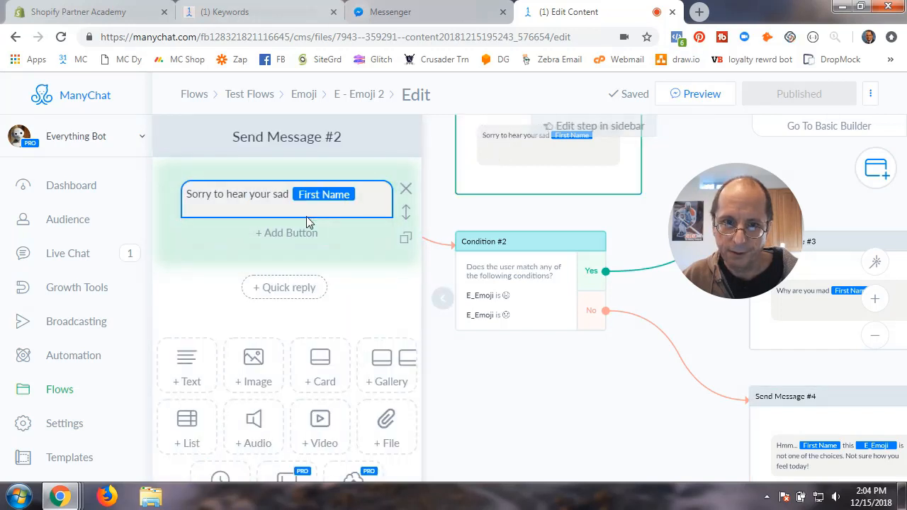
- Add a sad emoji to the Send Message #2 text and enter an emoji-only 'Message is' keyword
click(286, 193)
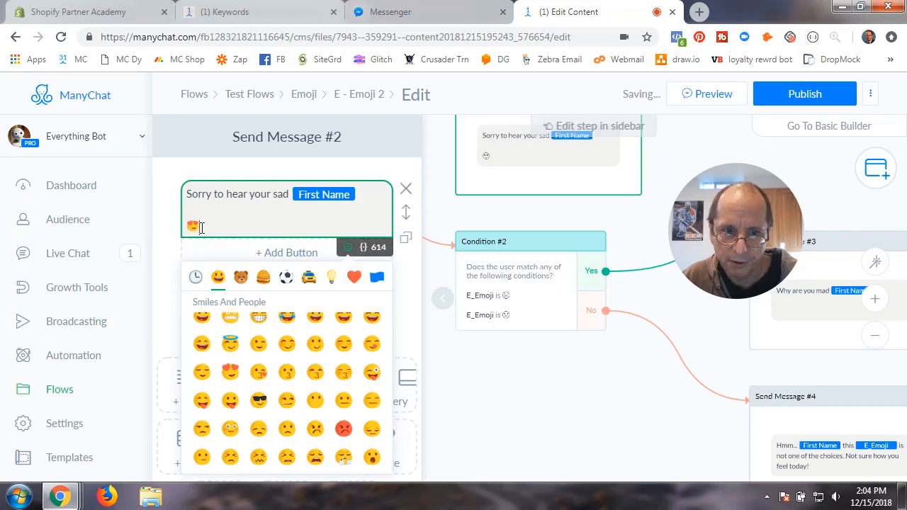
click(193, 227)
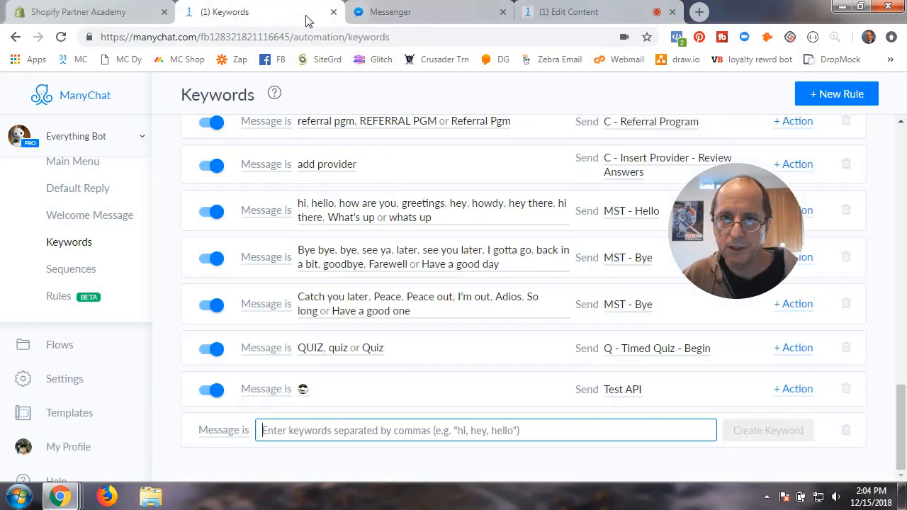
click(485, 431)
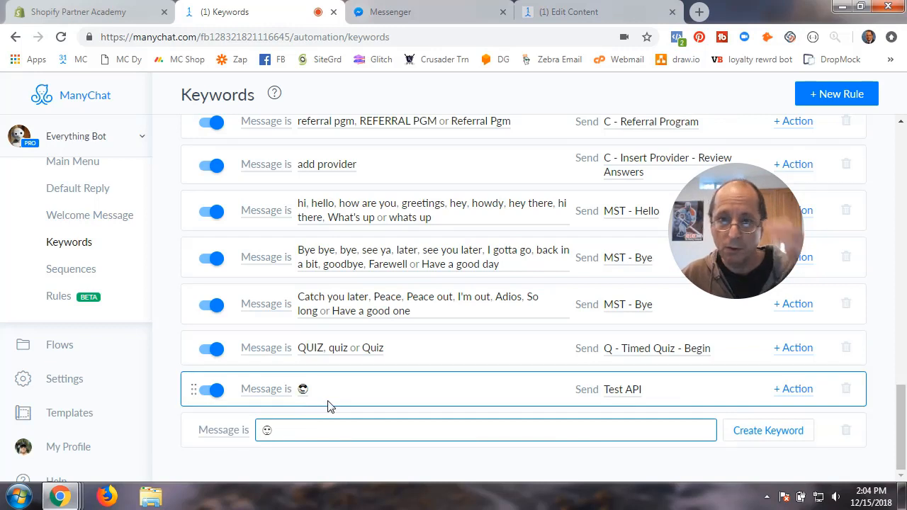
mouse_move(574, 23)
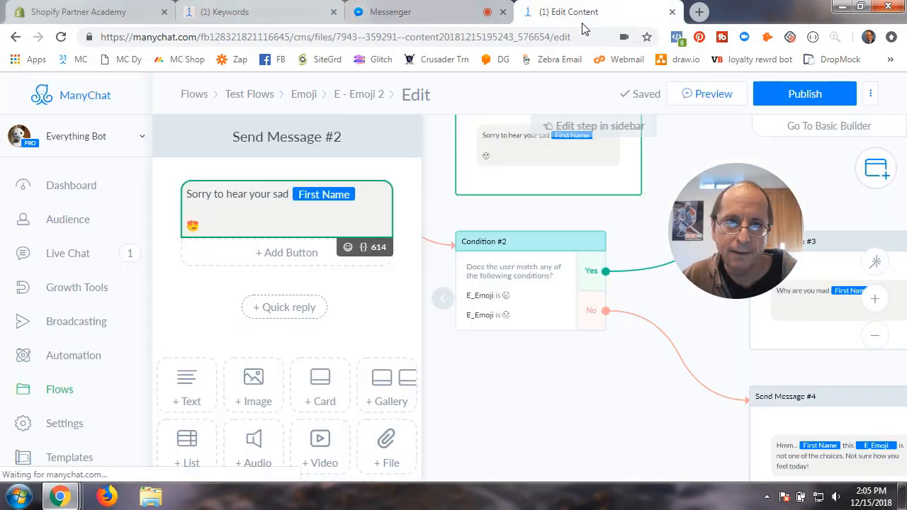
- Finish the sad-branch message edit and publish the flow
click(212, 225)
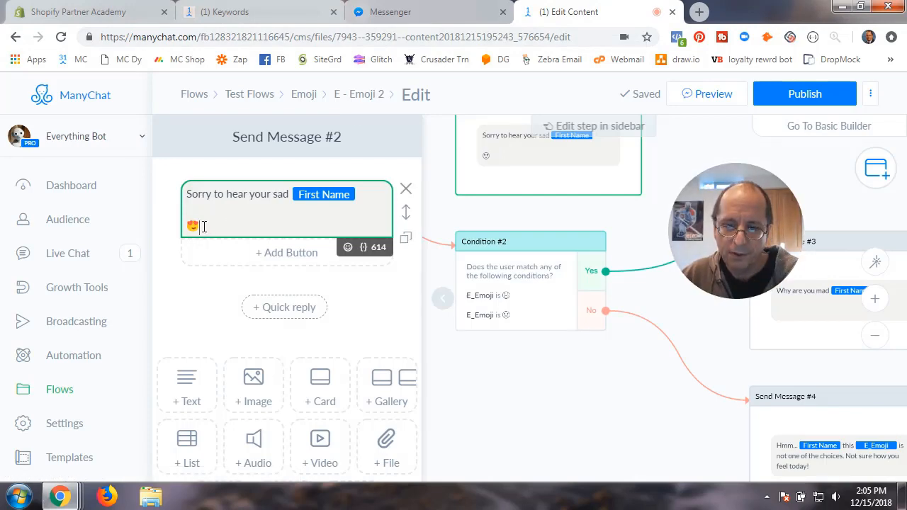
click(805, 93)
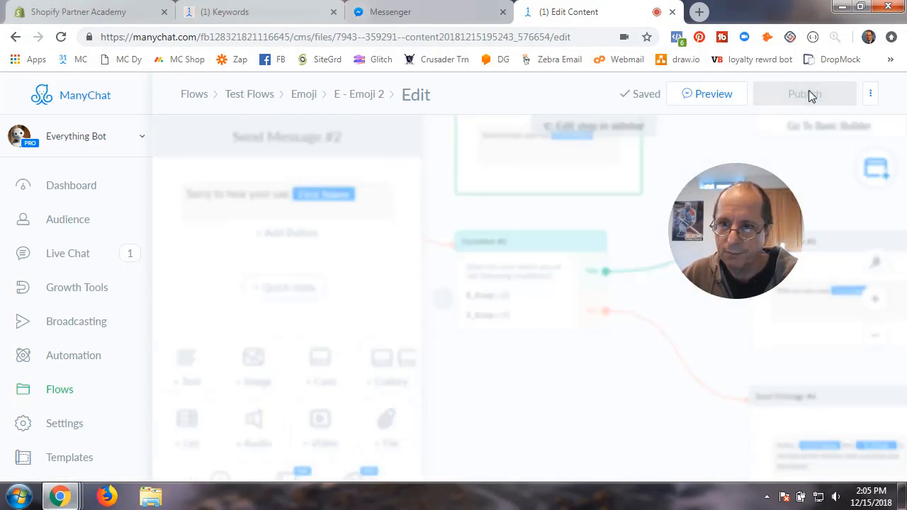
- Attach the E - Emoji 2 flow from Test Flows > Emoji to the emoji keyword
click(261, 11)
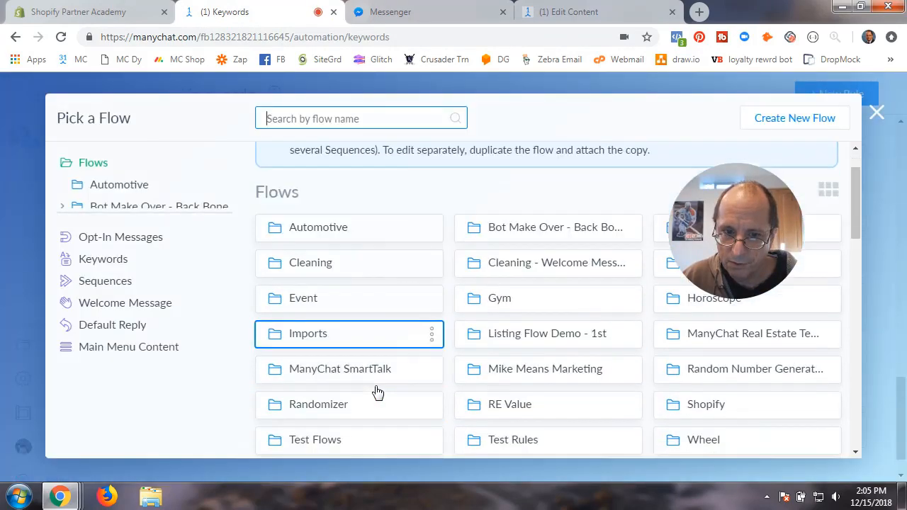
click(314, 439)
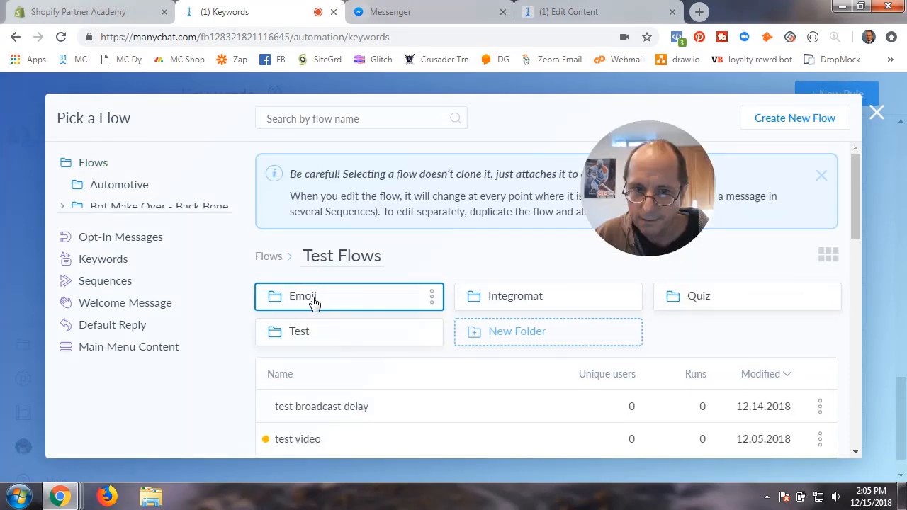
click(303, 296)
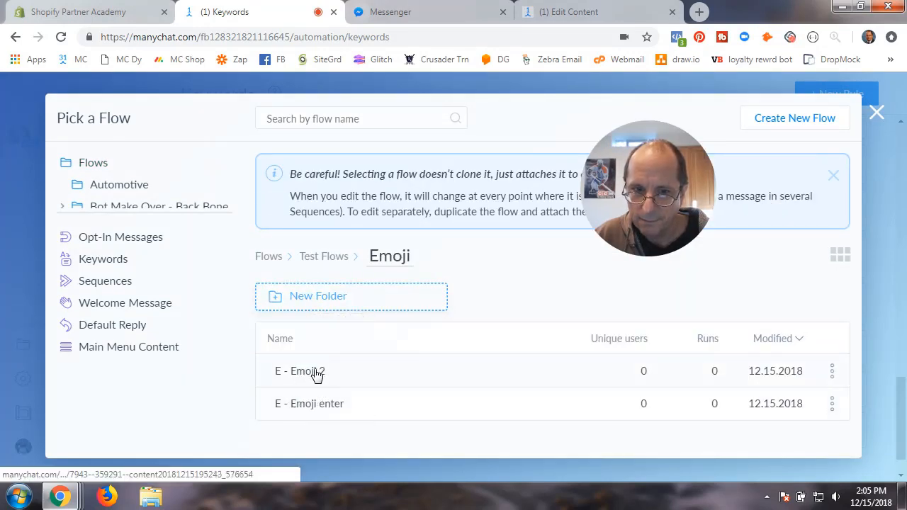
click(301, 371)
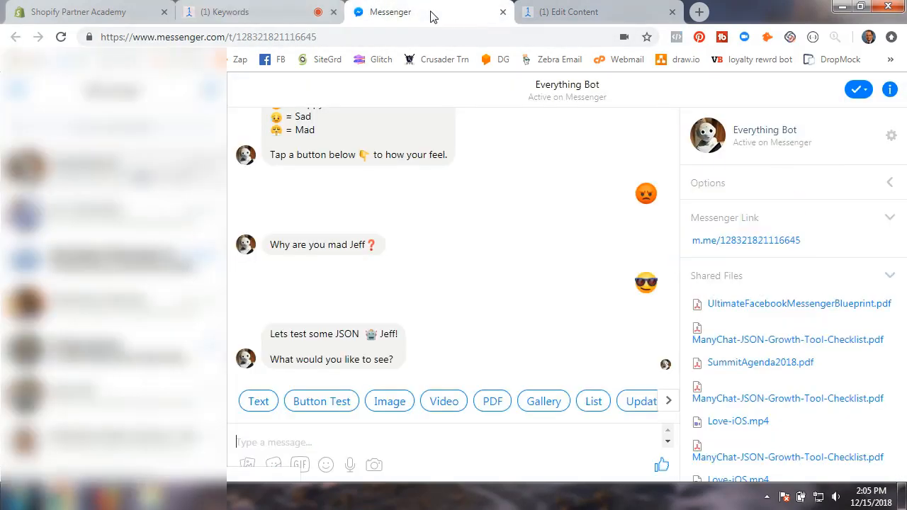
- Send the keyword emoji in Messenger and answer the happy/sad/mad question with an emoji reply
click(326, 465)
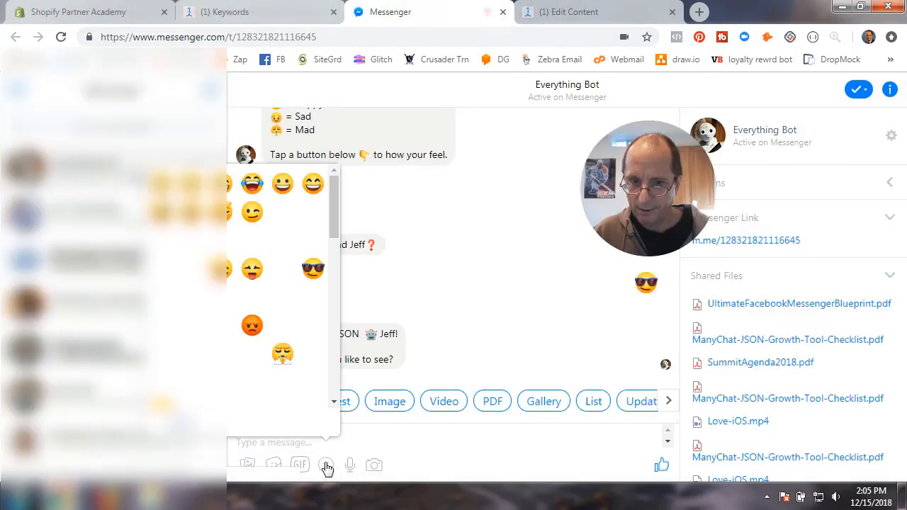
click(326, 465)
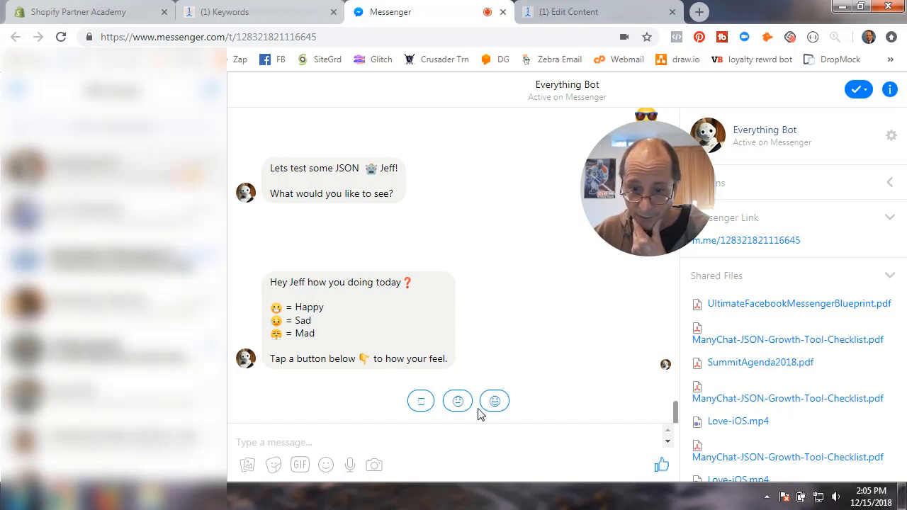
click(493, 399)
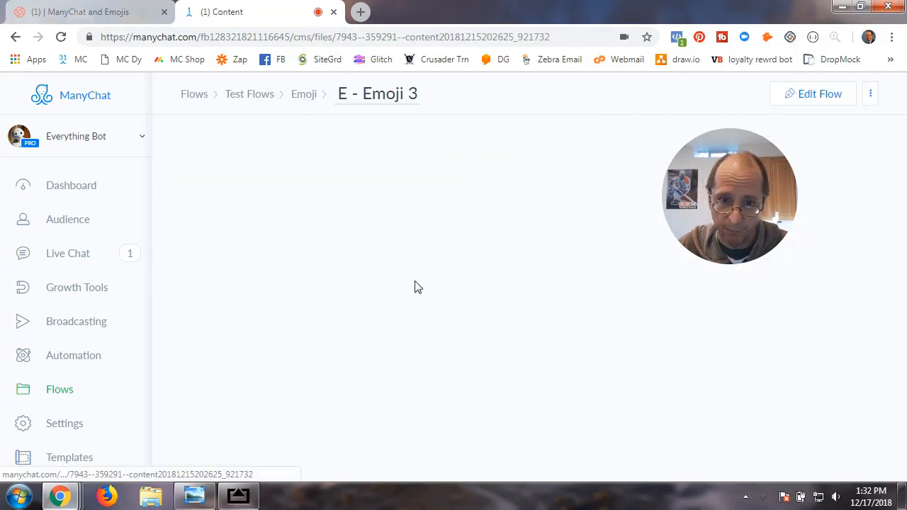
- Edit E - Emoji 3, reviewing the 'Test out emojis' opener and adding Send Message #1
click(812, 94)
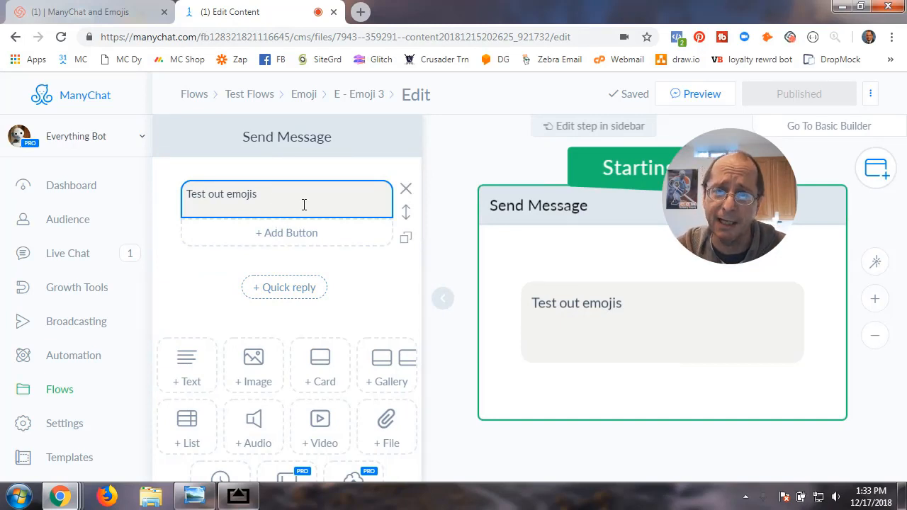
click(284, 287)
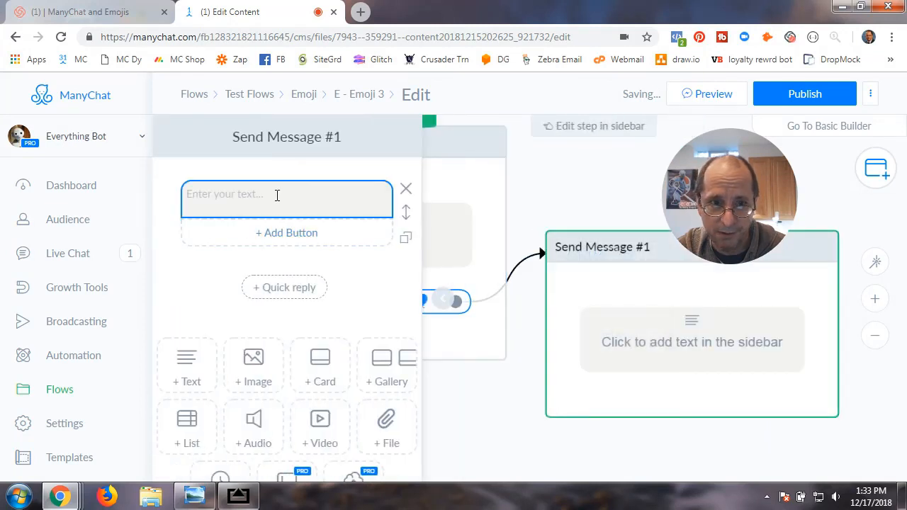
- Write 'test emoji 2' with a heart quick reply leading to Send Message #2
text(tets e)
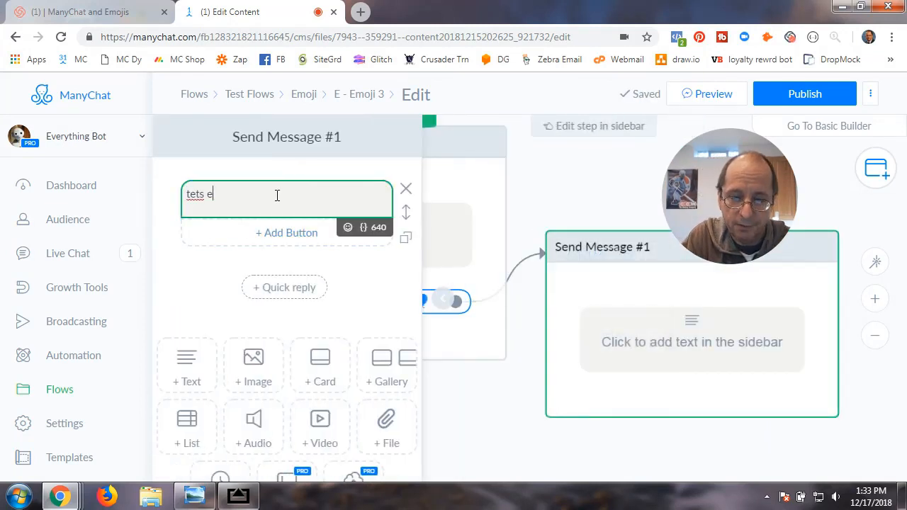
text(moji 2)
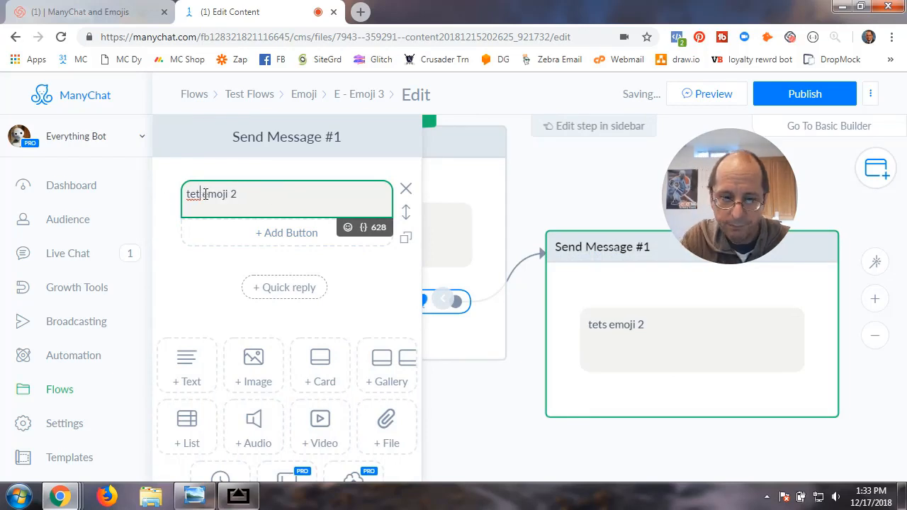
click(283, 286)
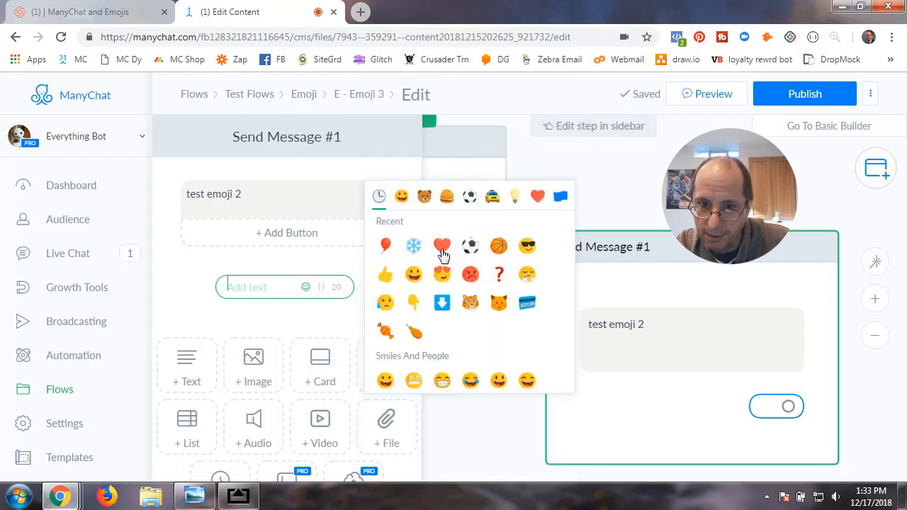
click(443, 246)
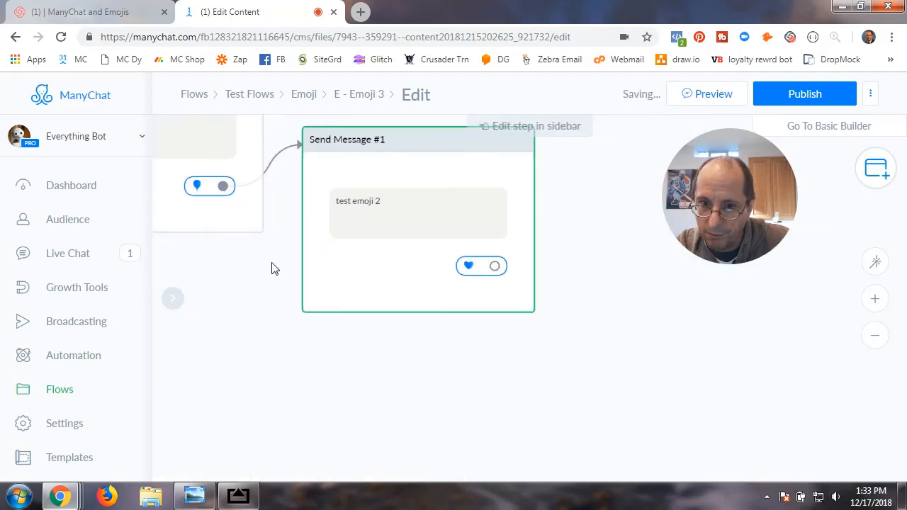
click(481, 266)
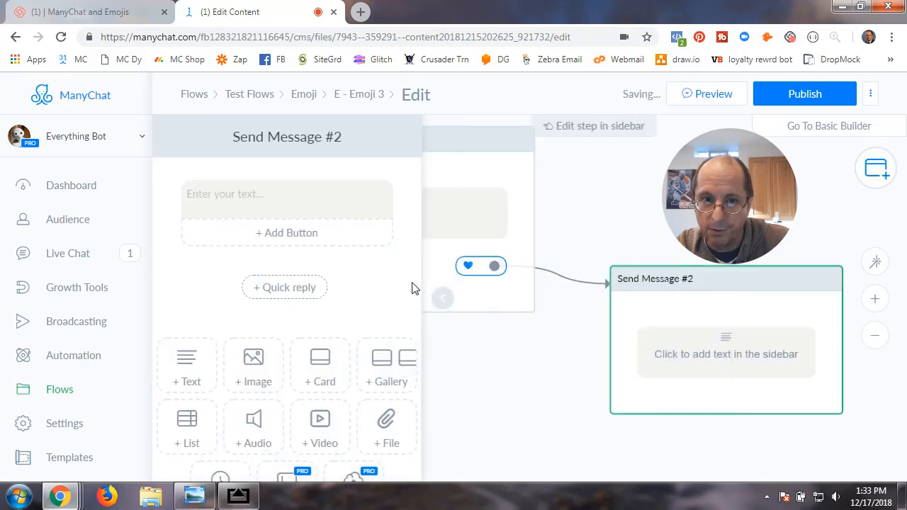
- Write 'Test Emoji 3' with an emoji quick reply leading to Send Message #3, then save
text(Test)
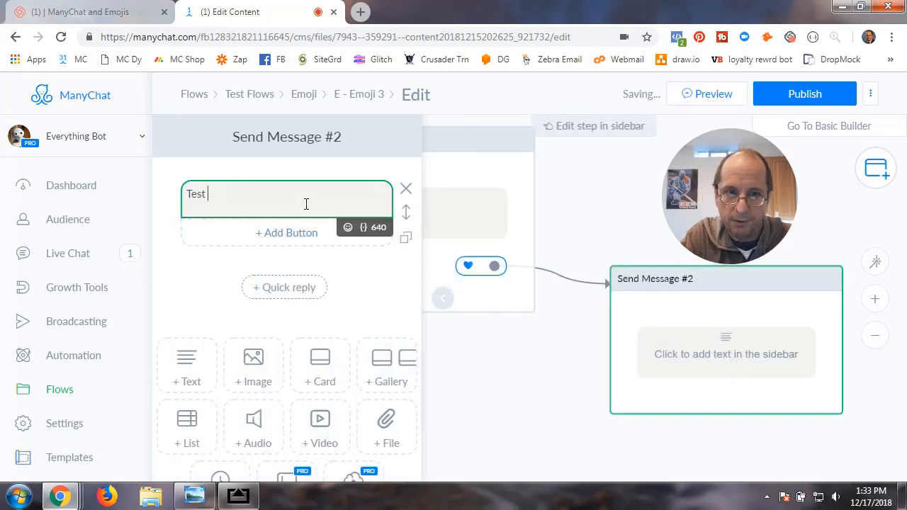
text(Emoji 3)
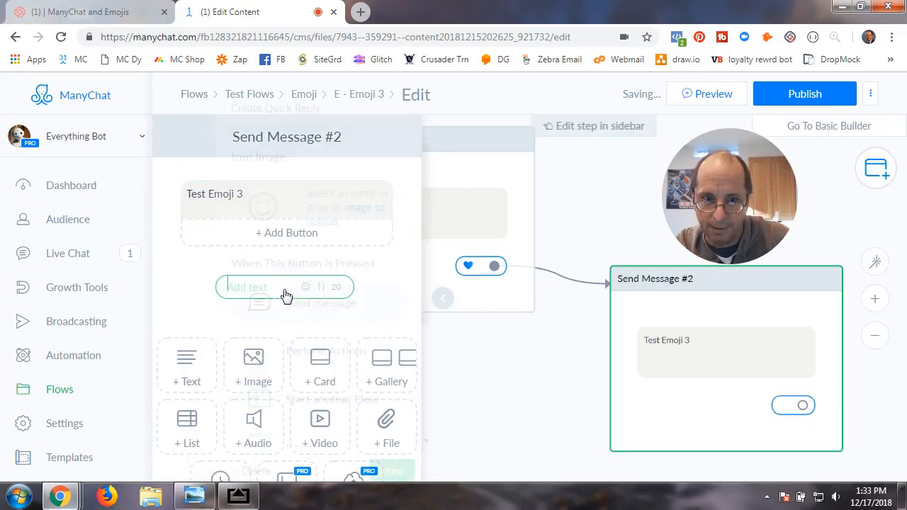
click(306, 287)
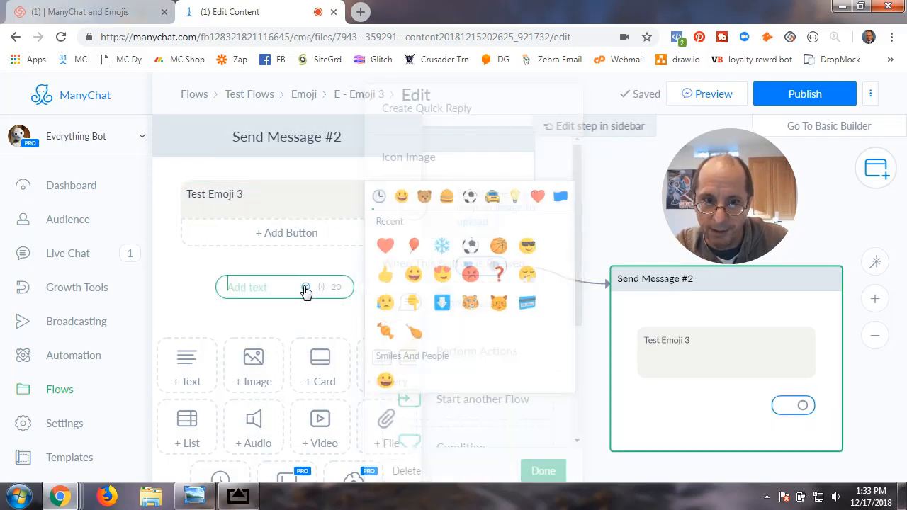
click(442, 247)
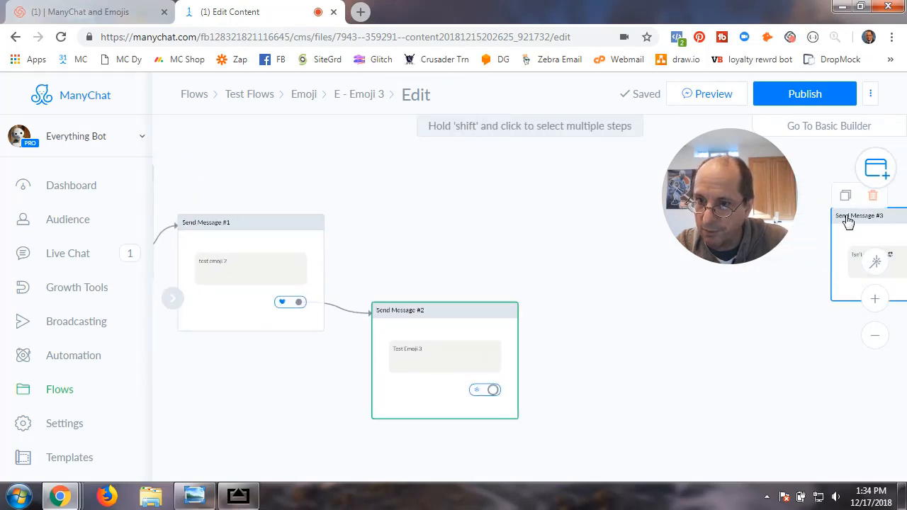
drag(493, 389, 793, 325)
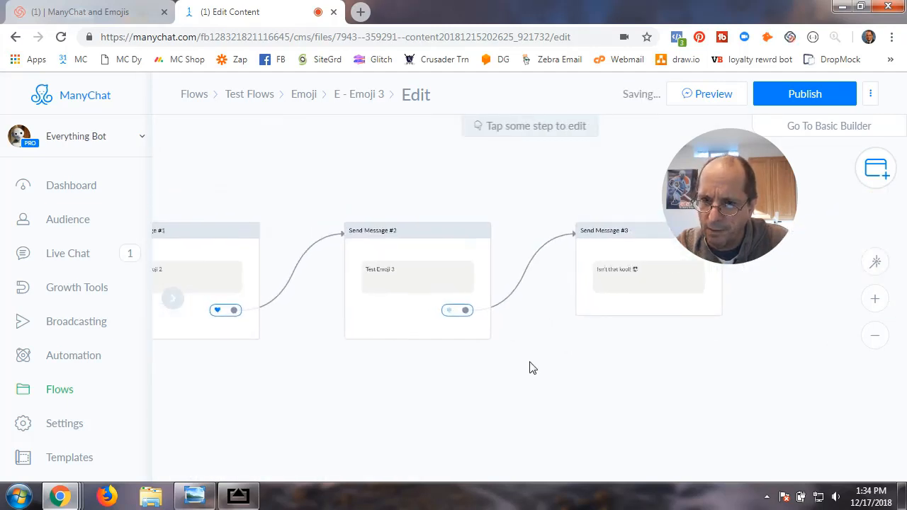
click(805, 93)
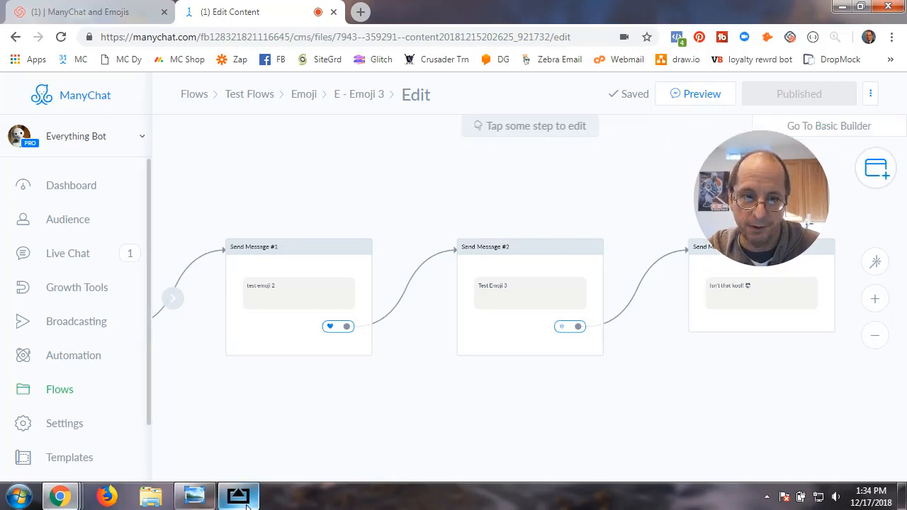
- Bring the AirServer window forward to show the mirrored phone home screen
click(238, 496)
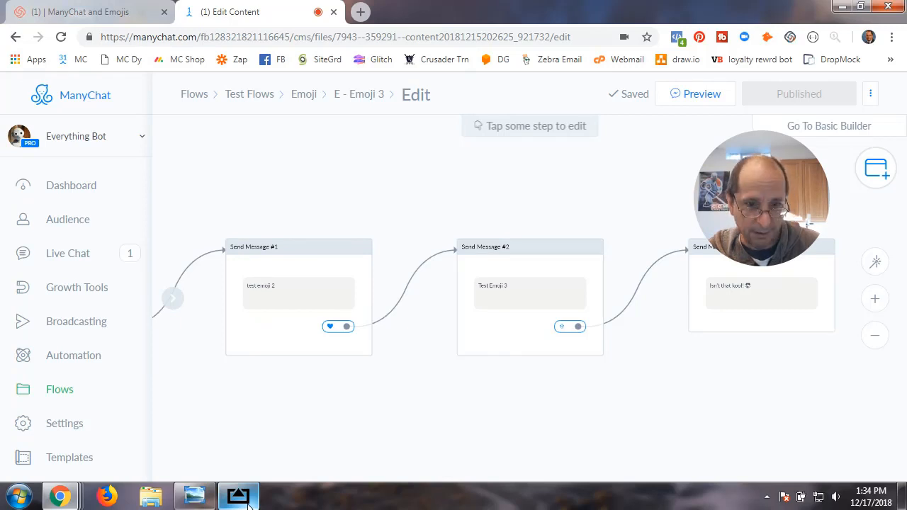
click(238, 495)
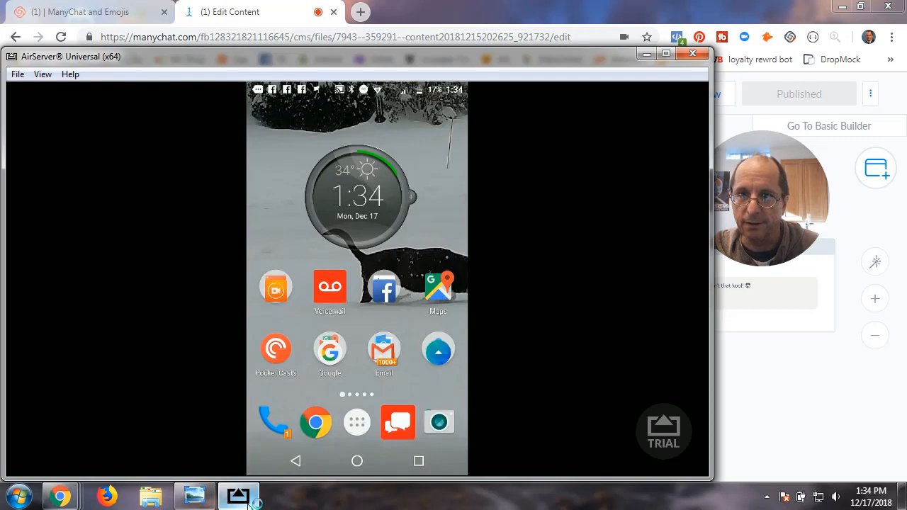